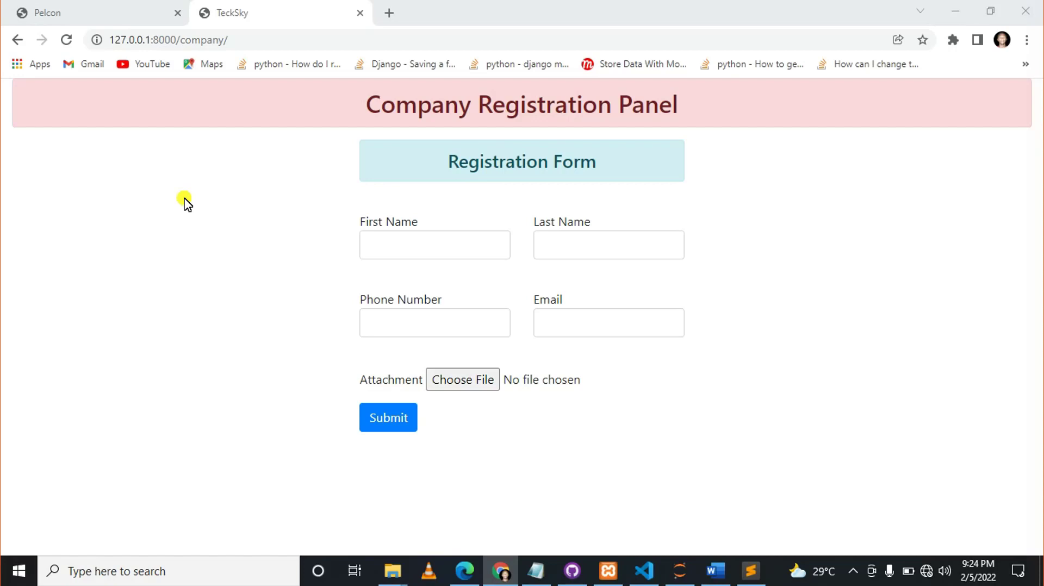
left_click(434, 245)
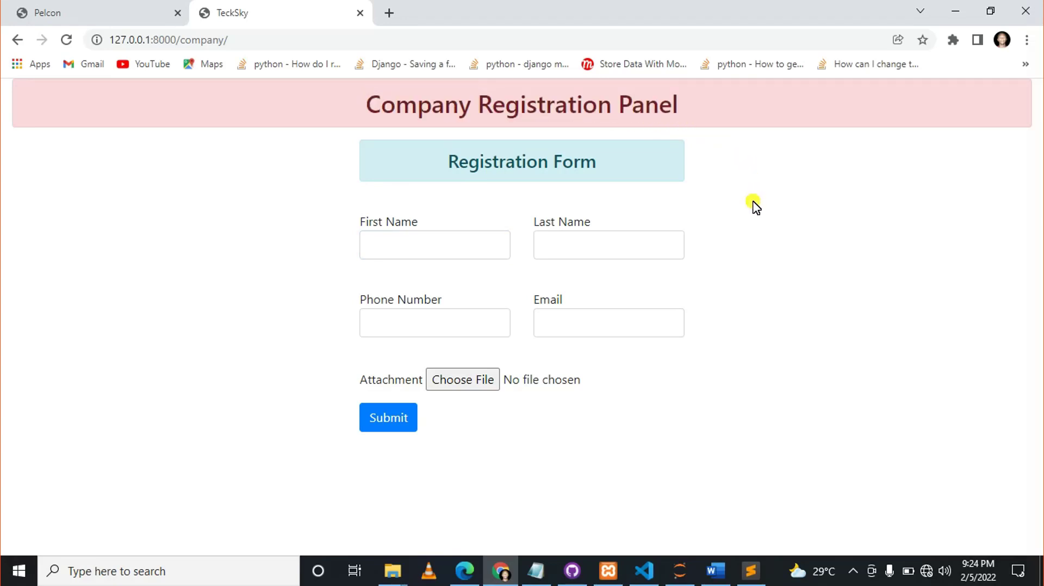
left_click(434, 245)
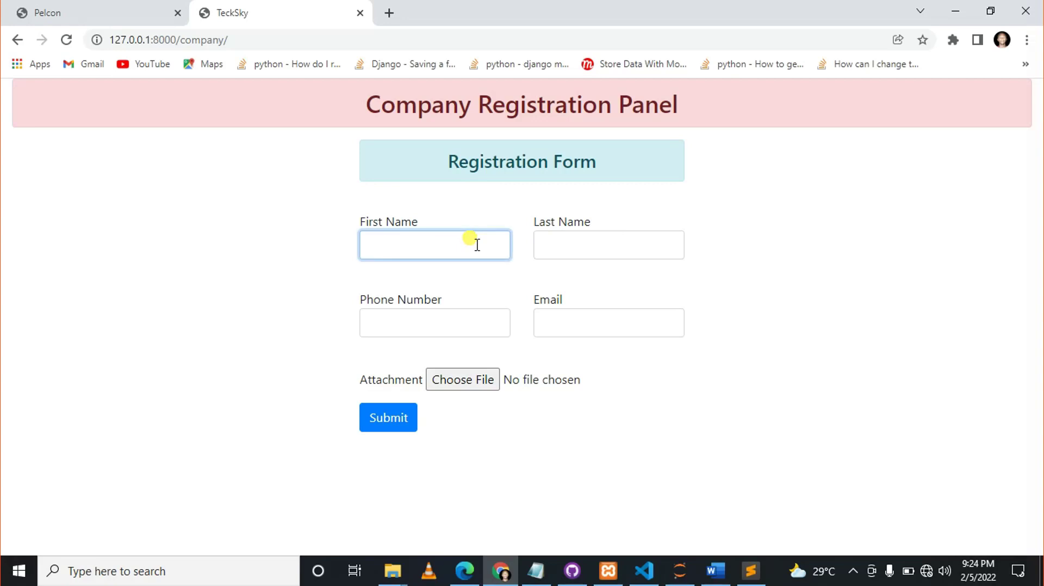
left_click(434, 245)
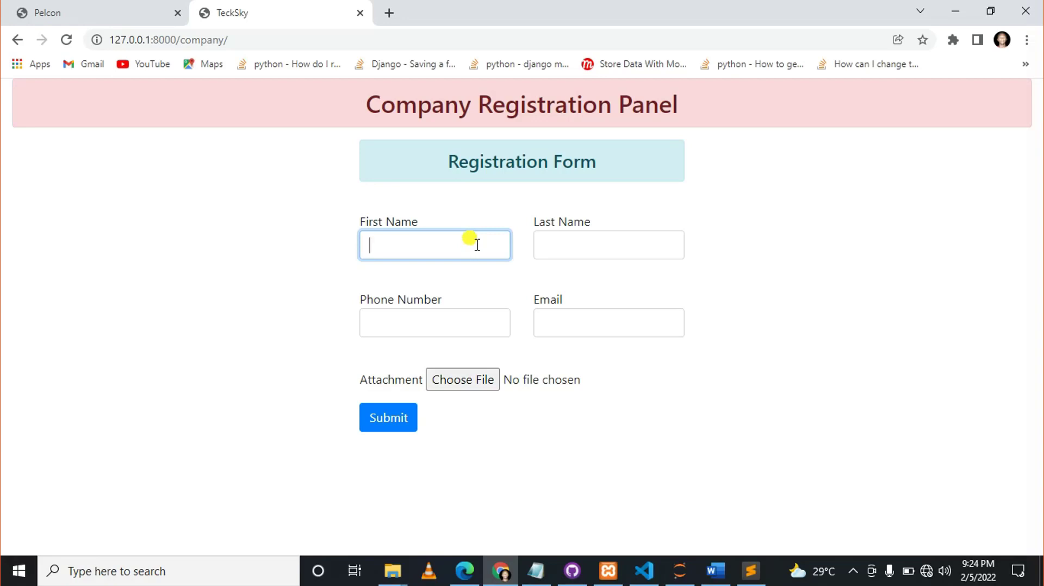
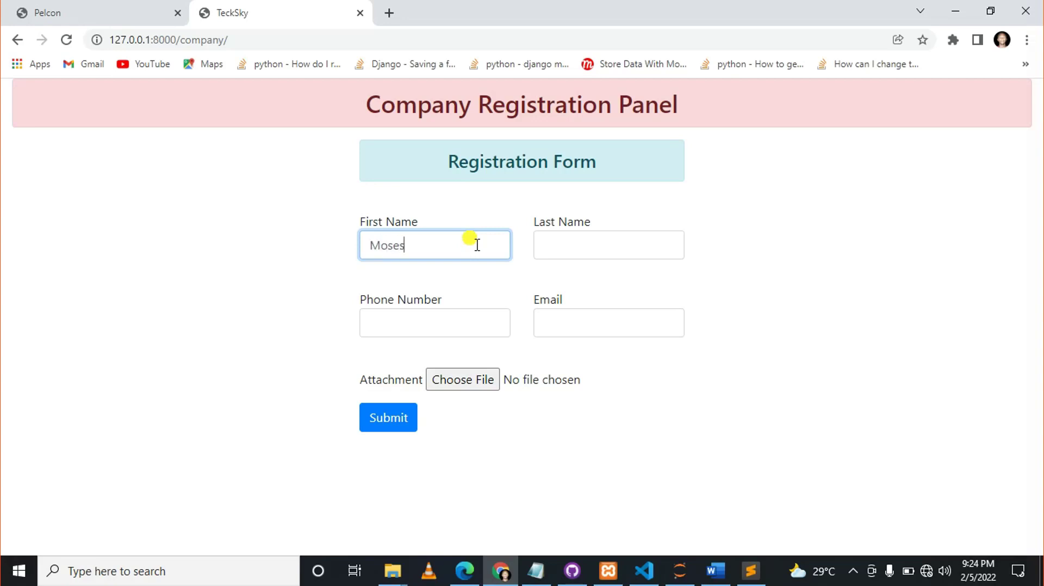
left_click(608, 244)
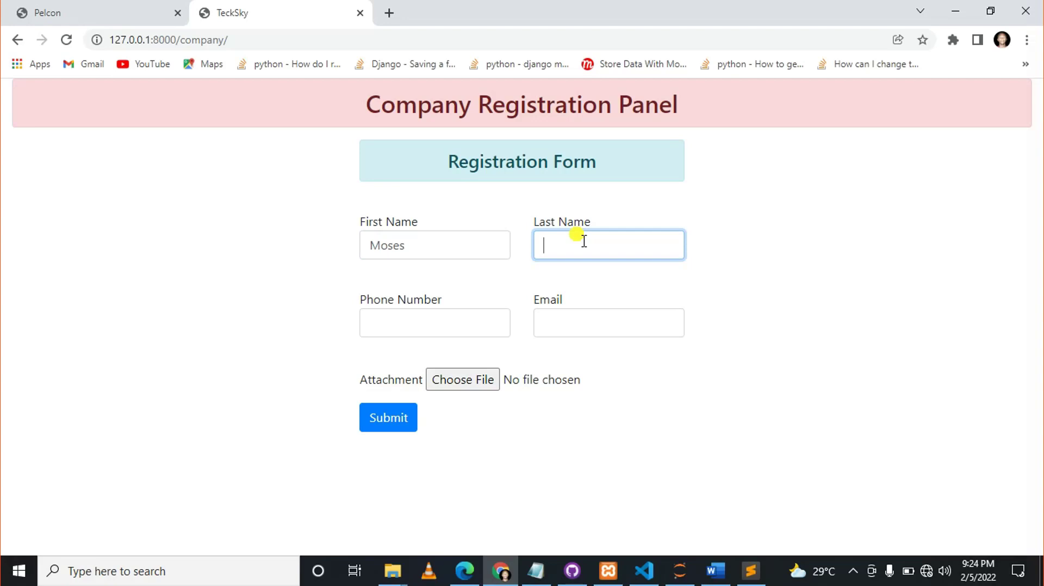
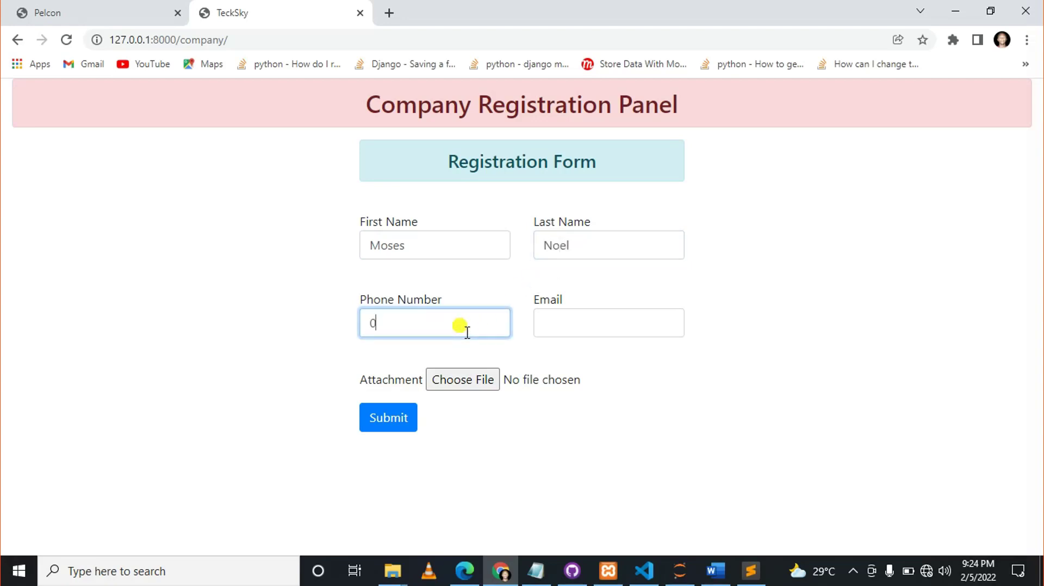
type("77s7s7s7s7")
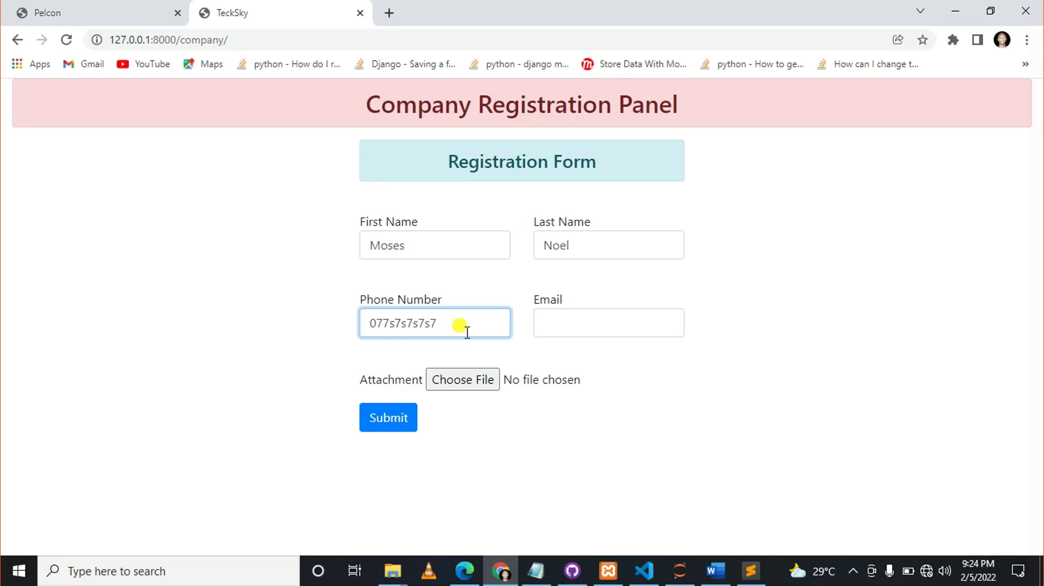
key("Backspace")
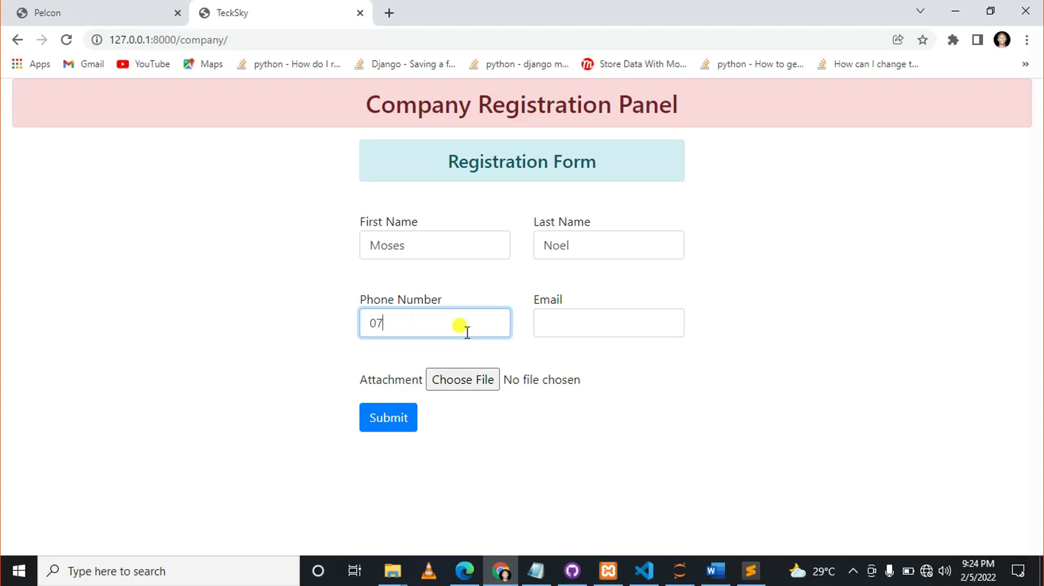
key("ctrl+a")
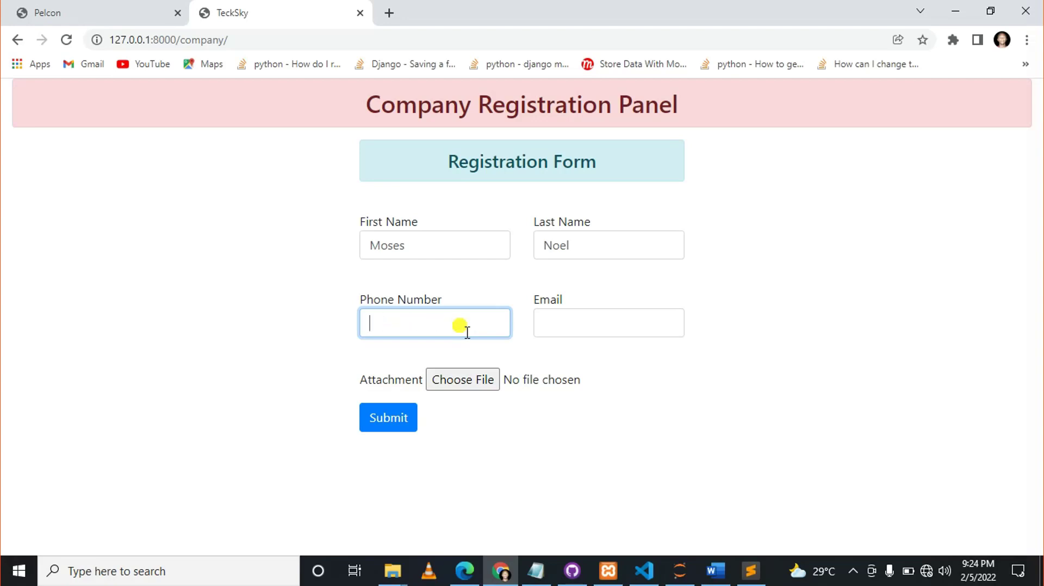
type("0773737373737")
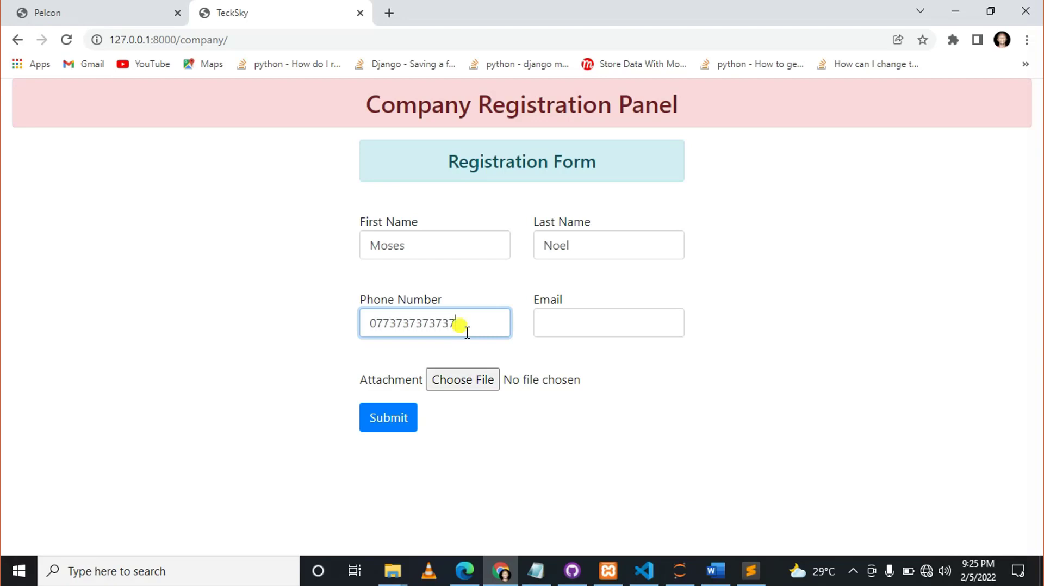
key("Backspace")
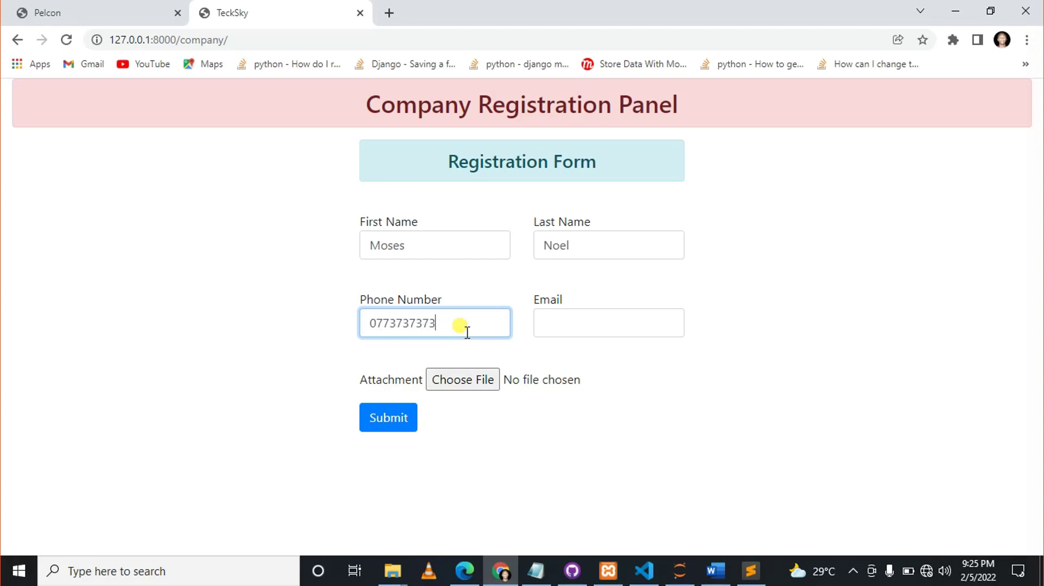
left_click(608, 323)
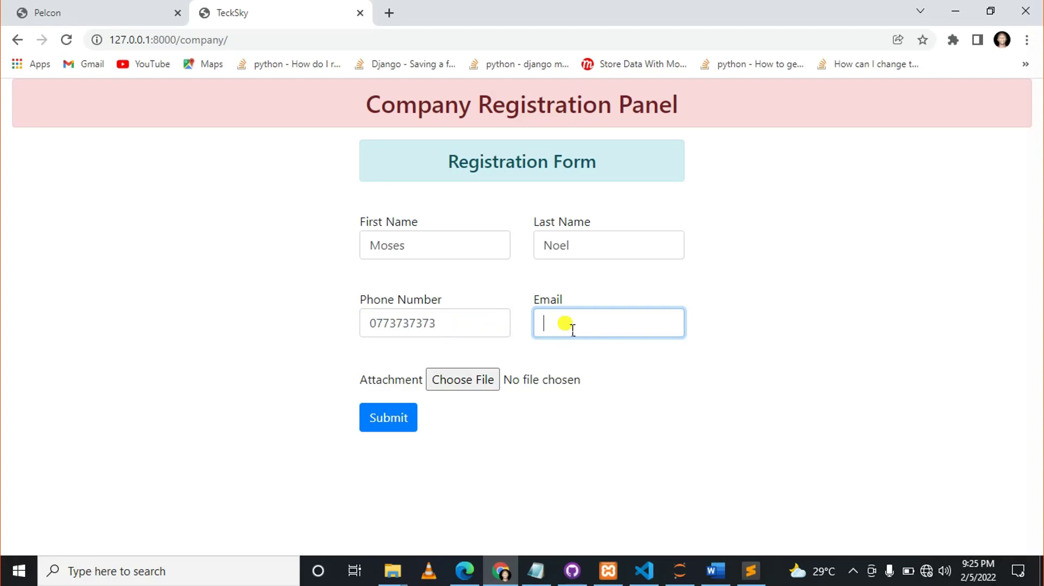
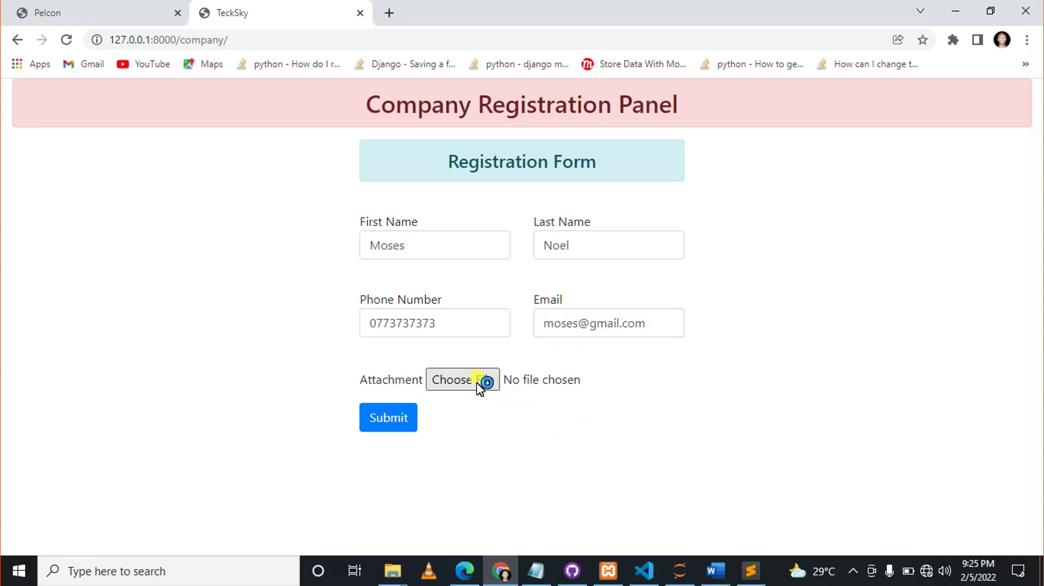
- Attach invoice.pdf from Downloads, submit, and confirm 'Request Submitted Successfully' appears
left_click(462, 380)
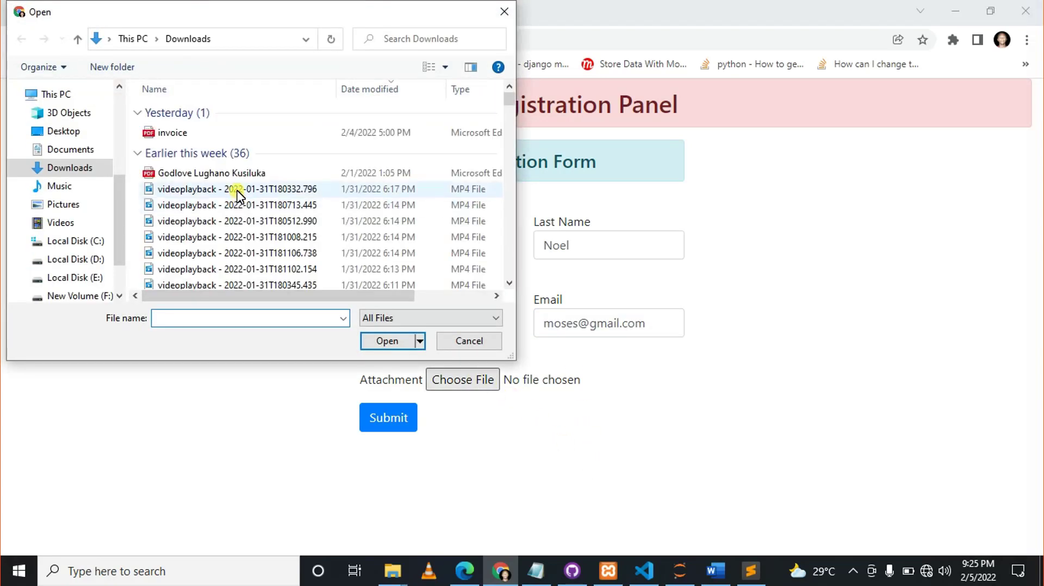
left_click(173, 133)
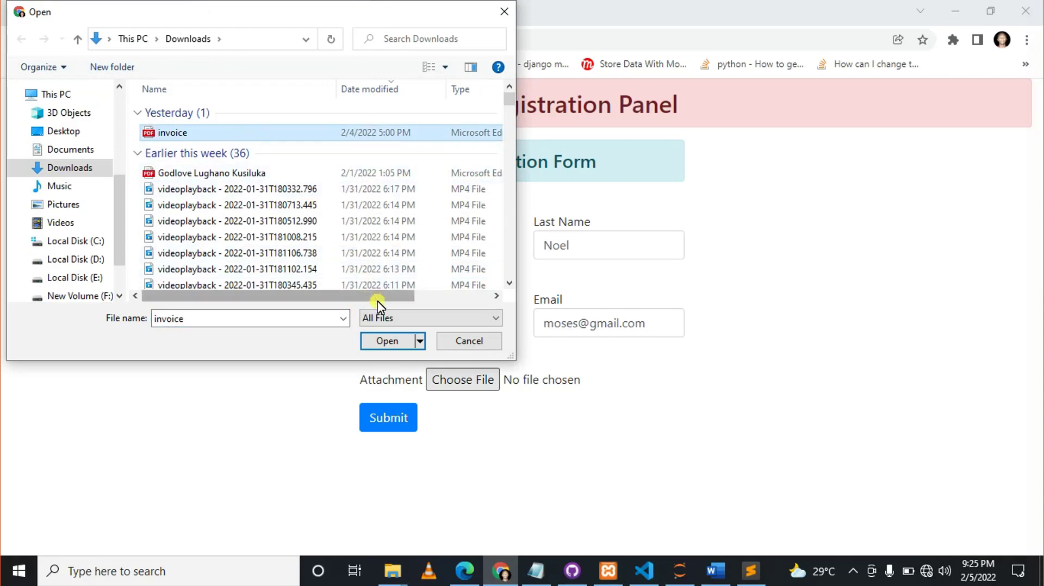
left_click(387, 340)
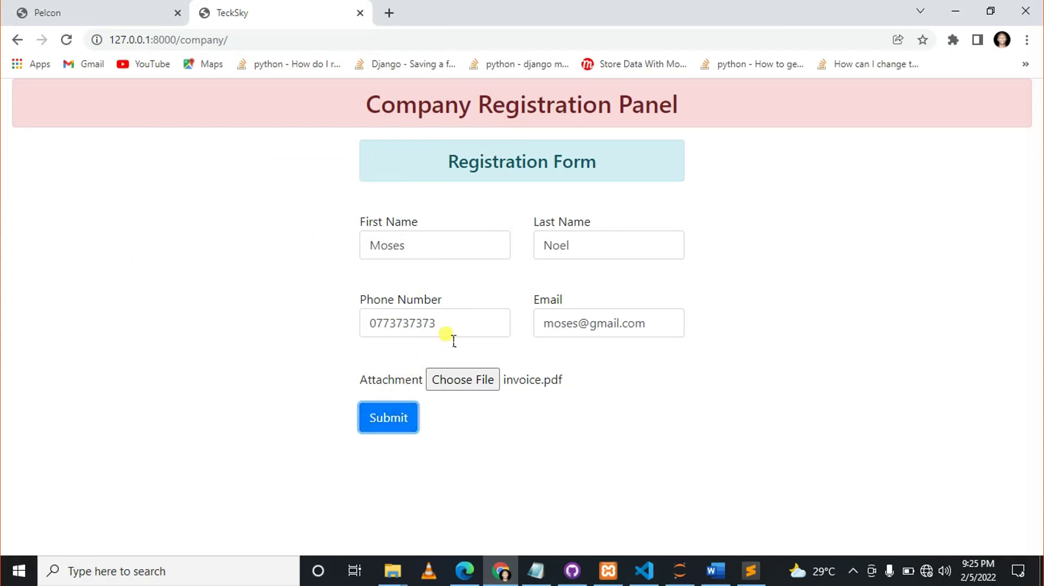
left_click(389, 417)
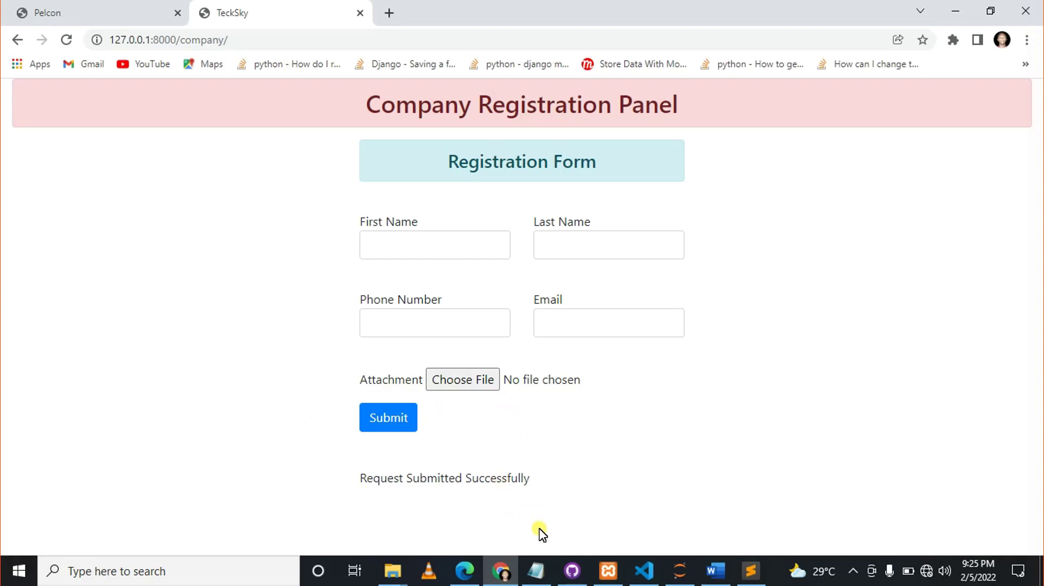
left_click(750, 571)
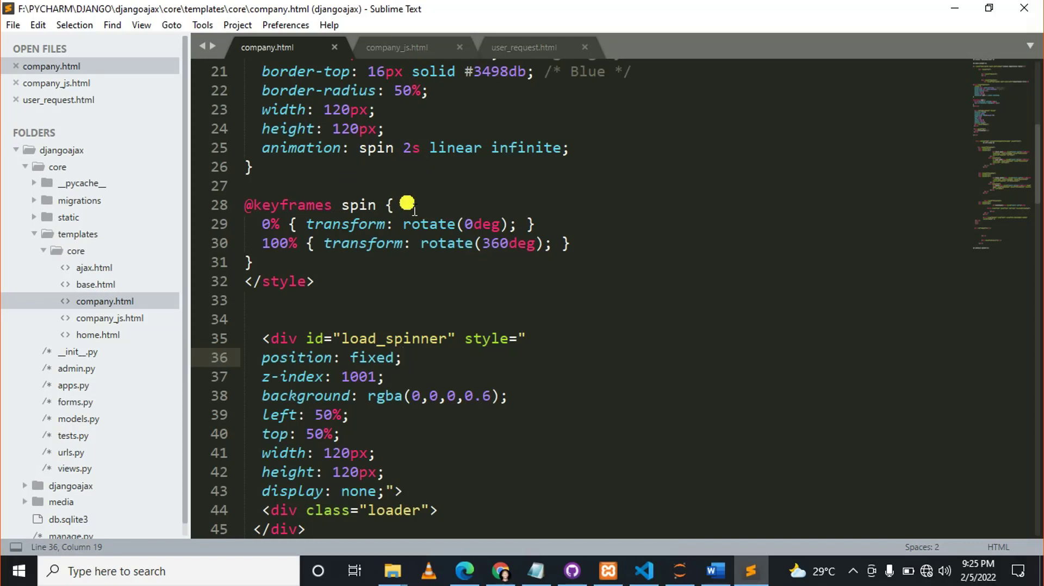
- Review the .loader CSS and move the loader div onto its own line in load_spinner
scroll("down", 3)
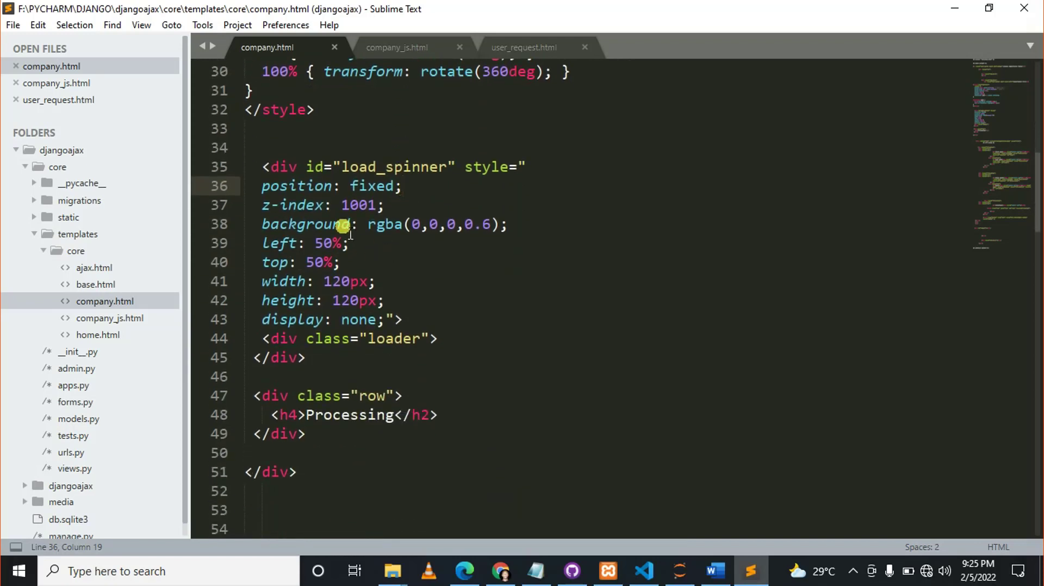
mouse_move(406, 393)
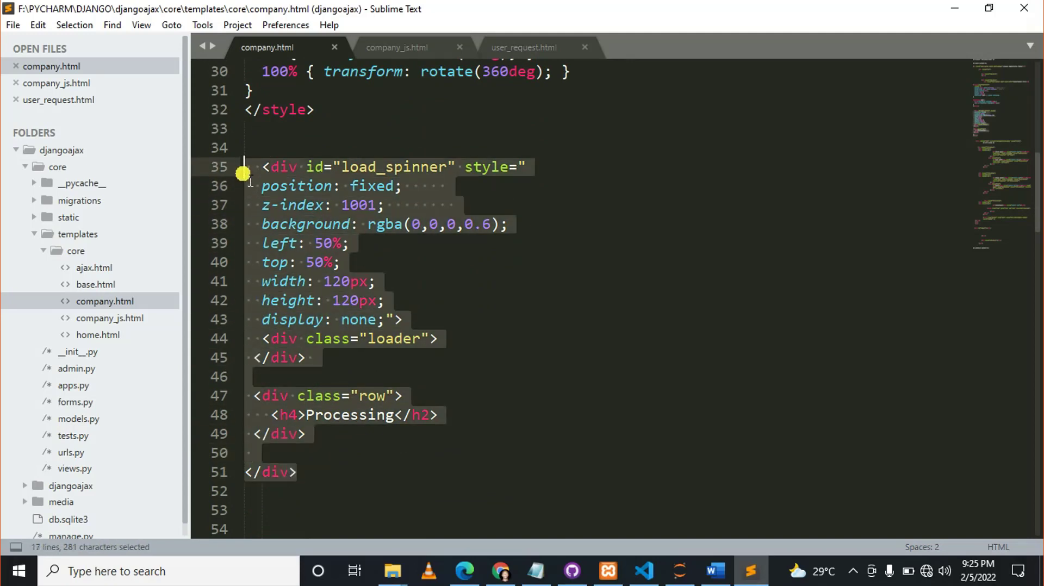
left_click(298, 365)
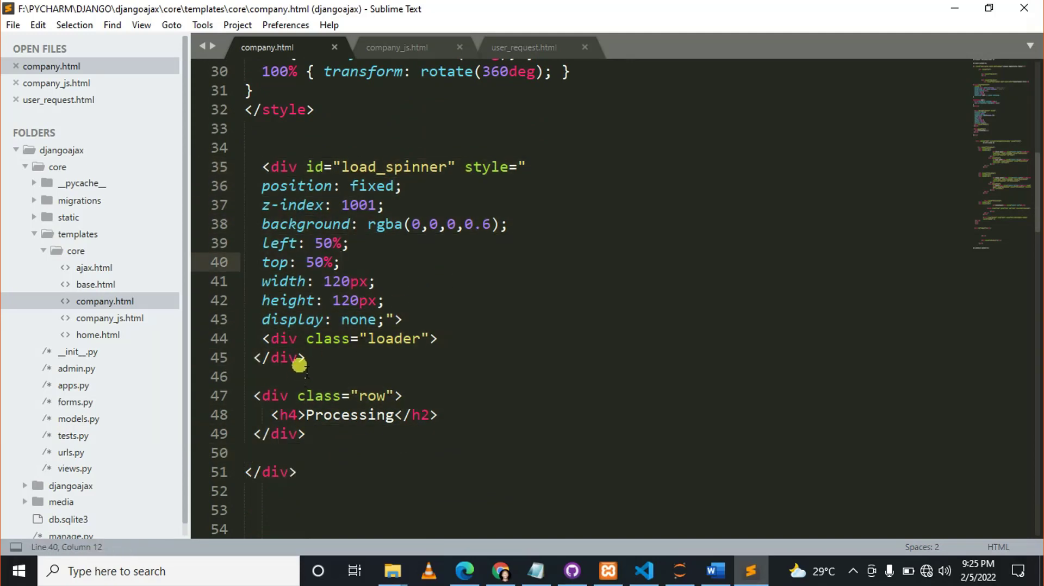
left_click_drag(264, 338, 300, 358)
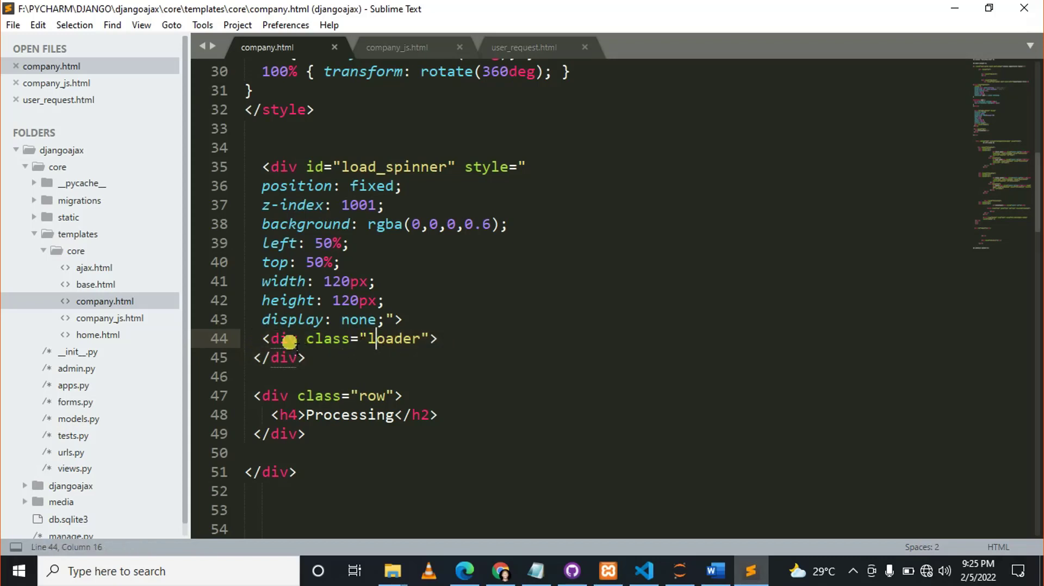
left_click(263, 338)
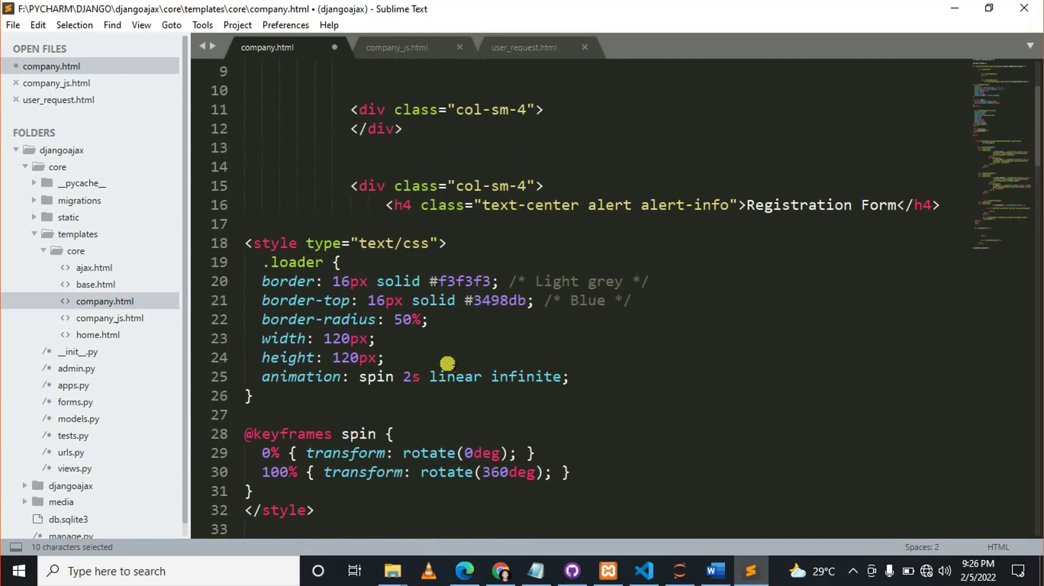
scroll("down", 3)
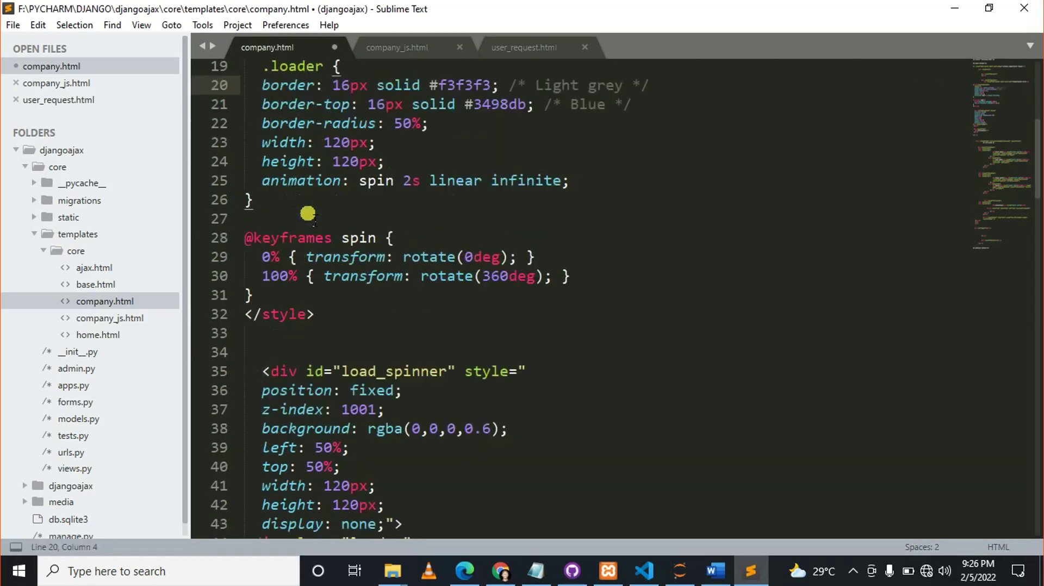
scroll("down", 3)
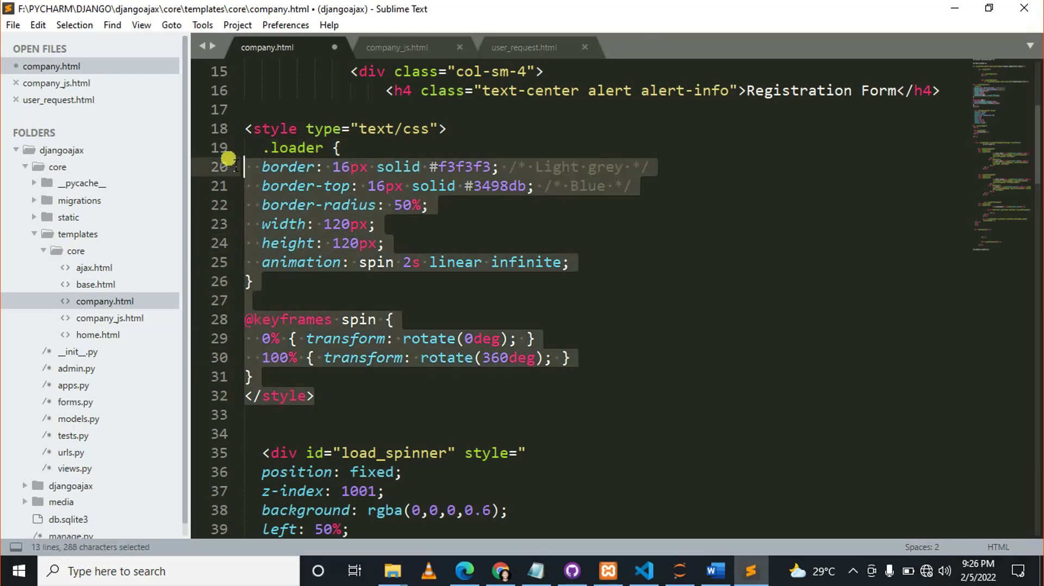
scroll("down", 3)
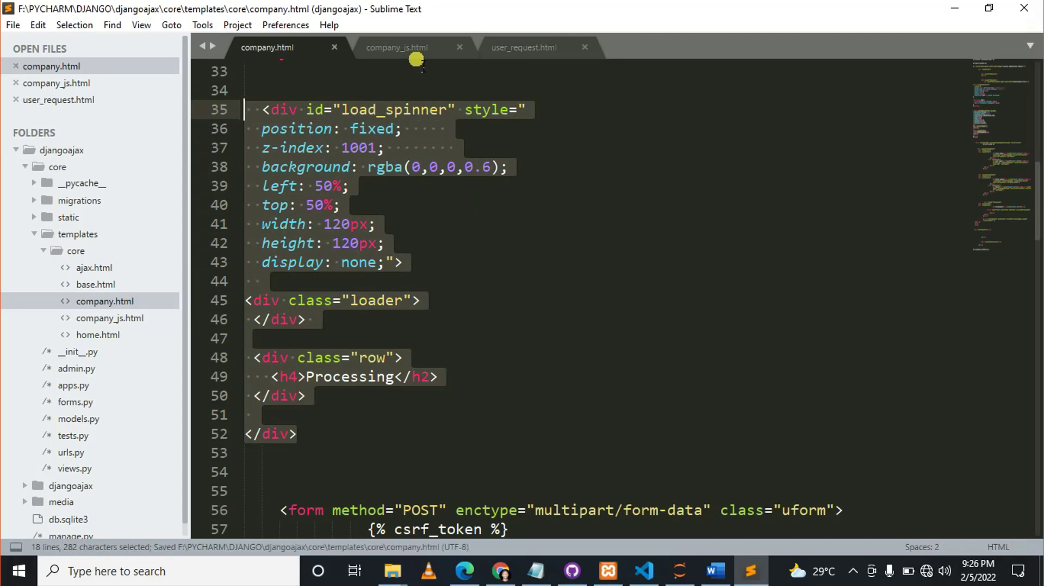
- Remove the /* */ comment markers around beforeSend and complete in company_js.html
left_click(397, 48)
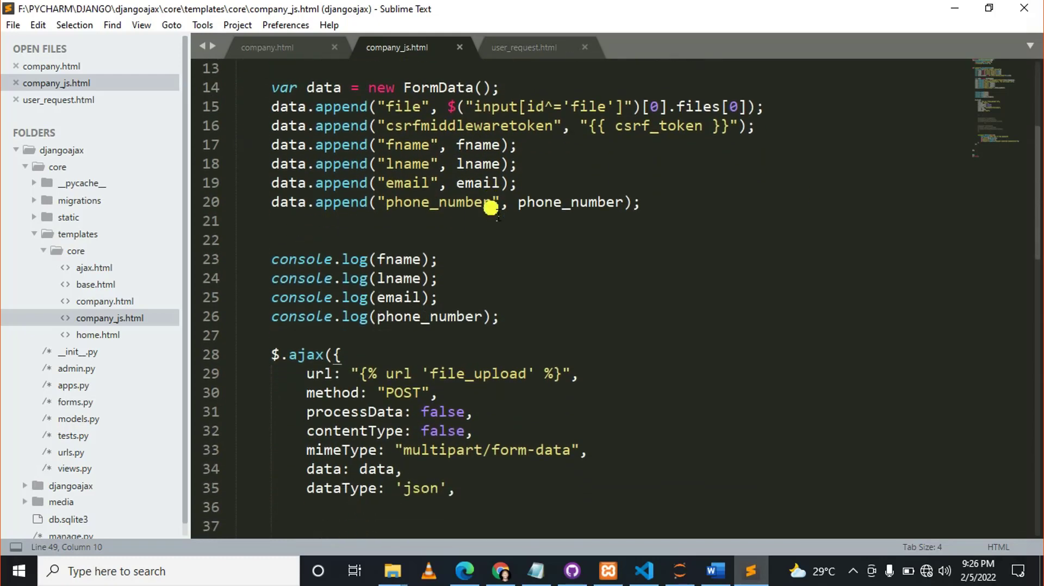
scroll("down", 3)
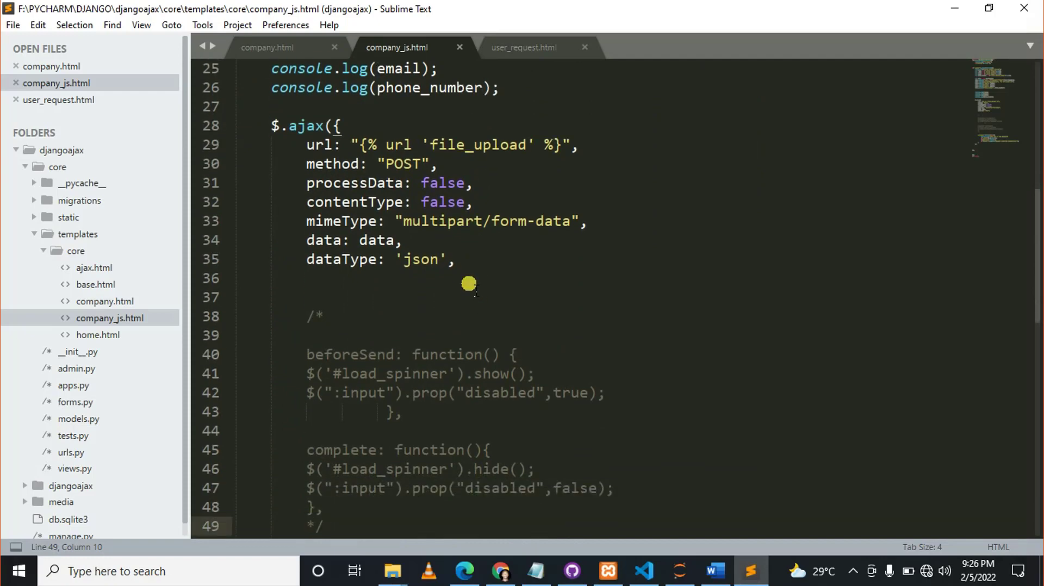
scroll("down", 3)
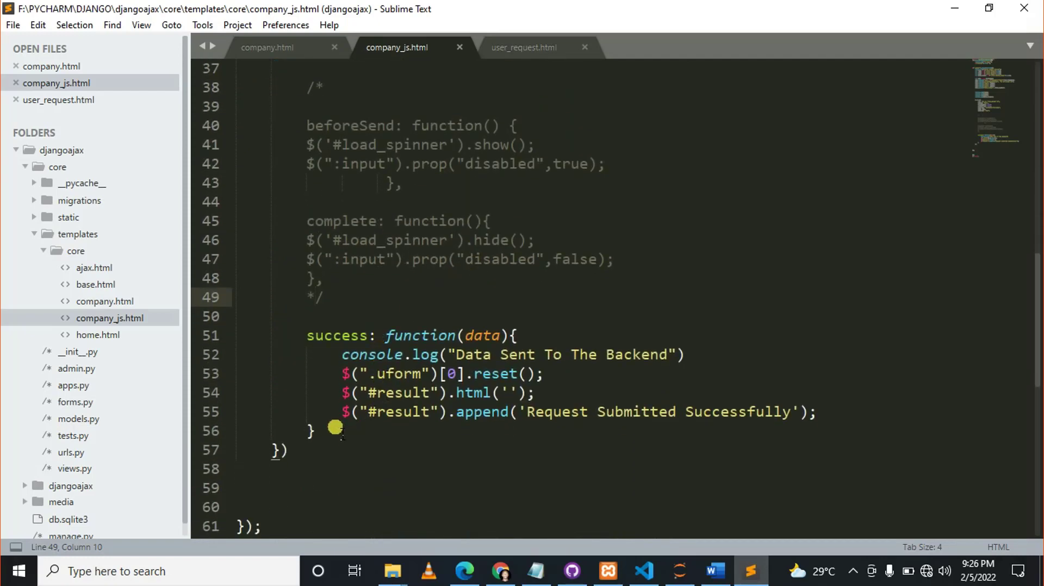
left_click_drag(336, 427, 263, 332)
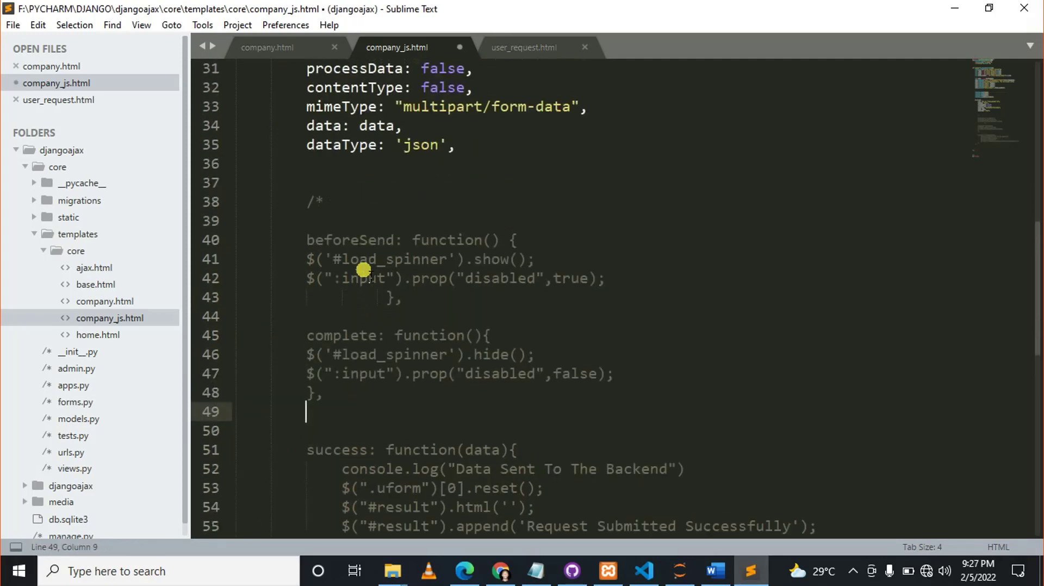
left_click(351, 203)
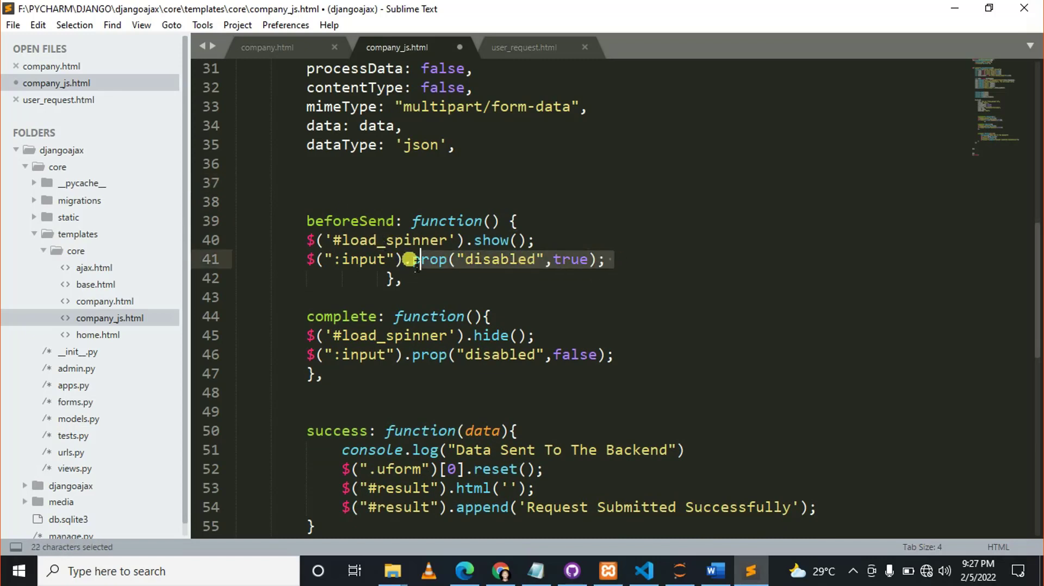
- Verify the load_spinner id against company.html's hidden overlay div, then save the script
left_click(371, 240)
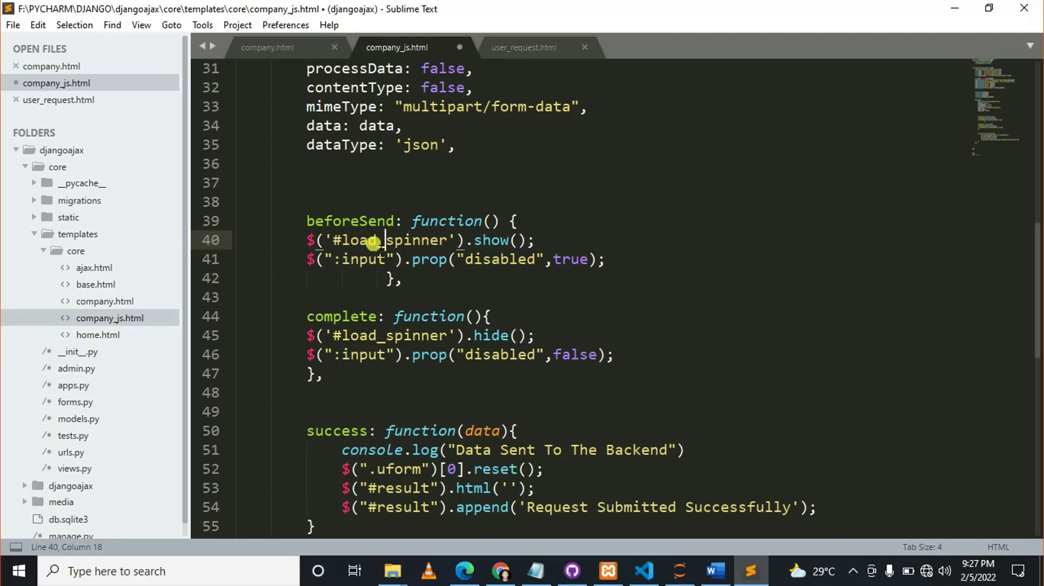
left_click(267, 47)
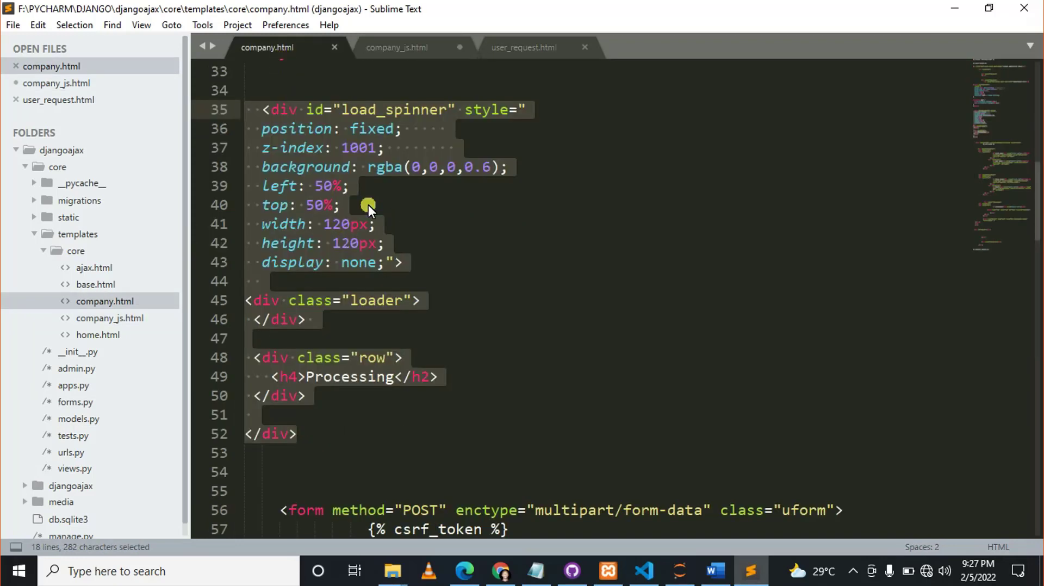
double_click(396, 109)
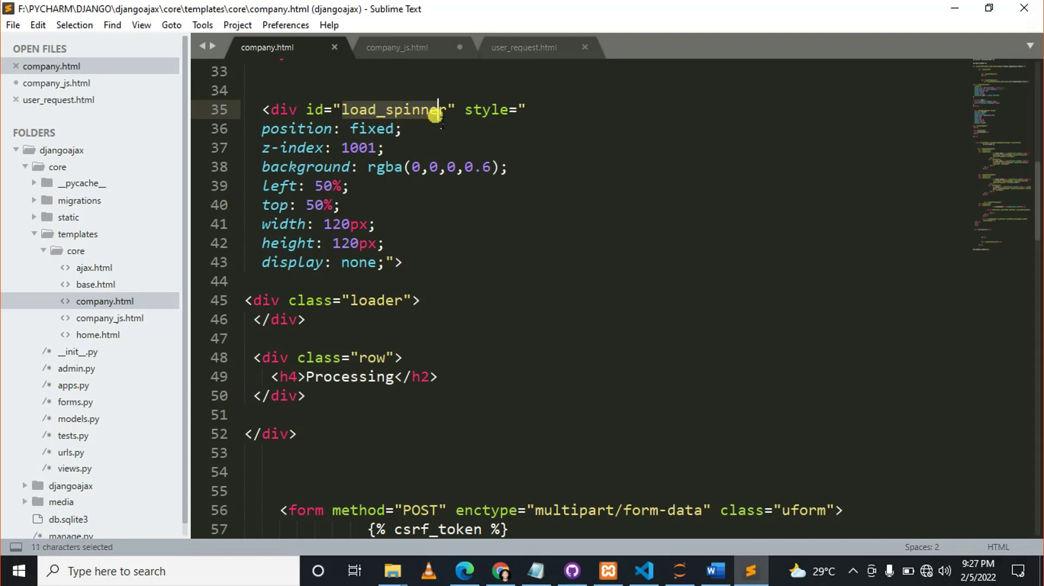
left_click(374, 262)
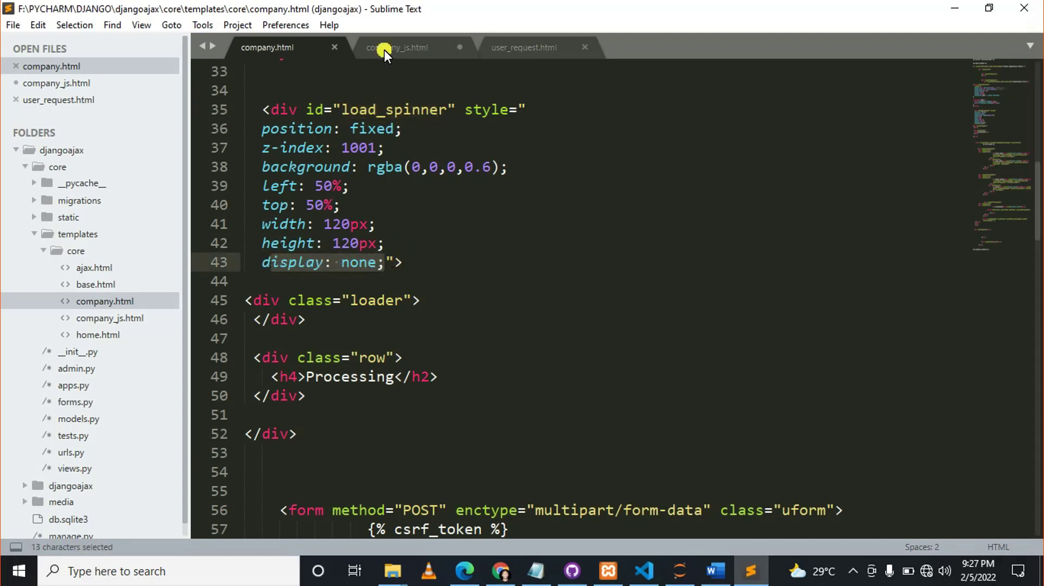
left_click(397, 47)
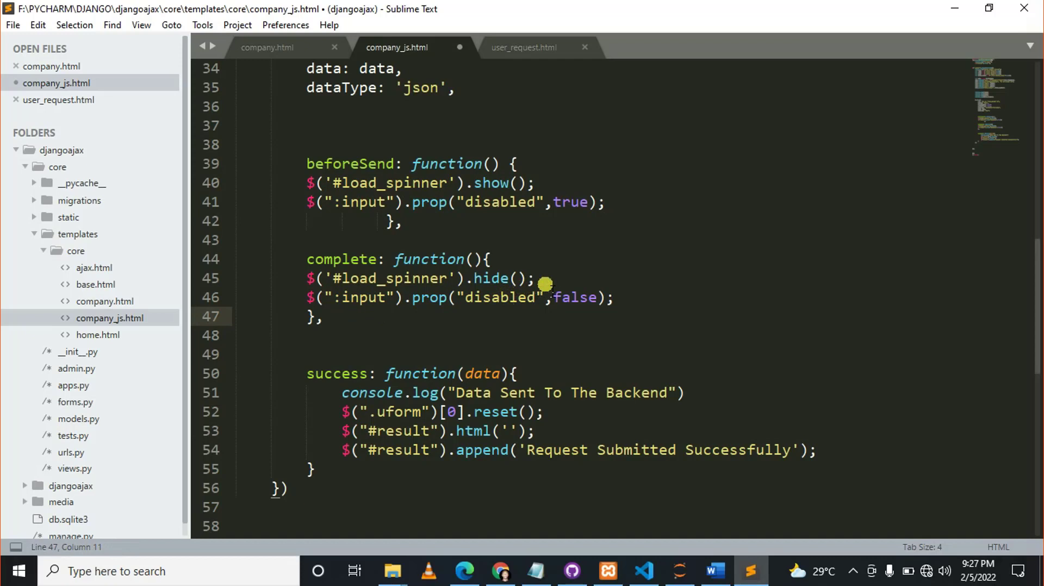
left_click_drag(546, 278, 622, 306)
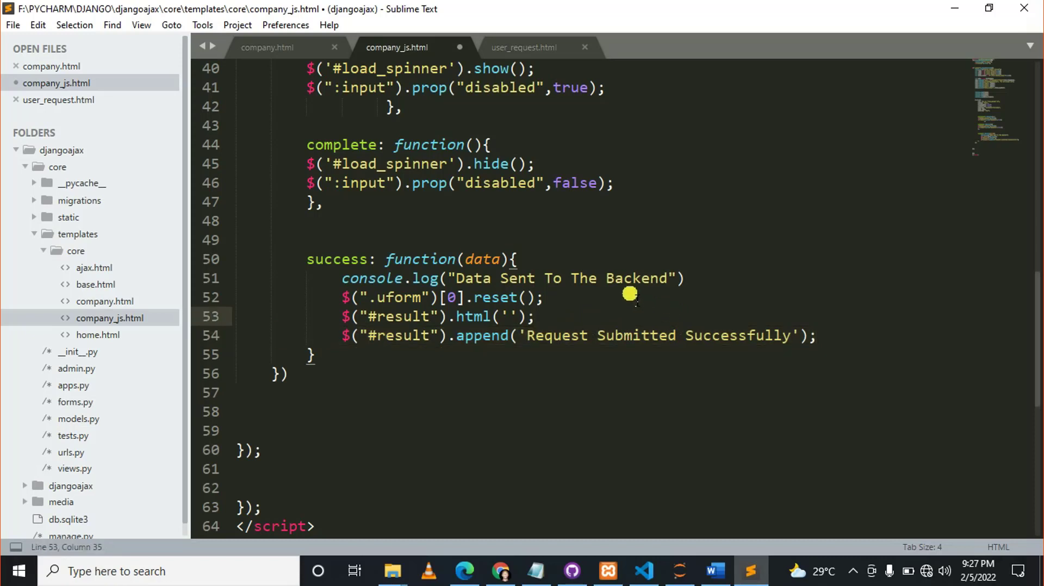
mouse_move(564, 241)
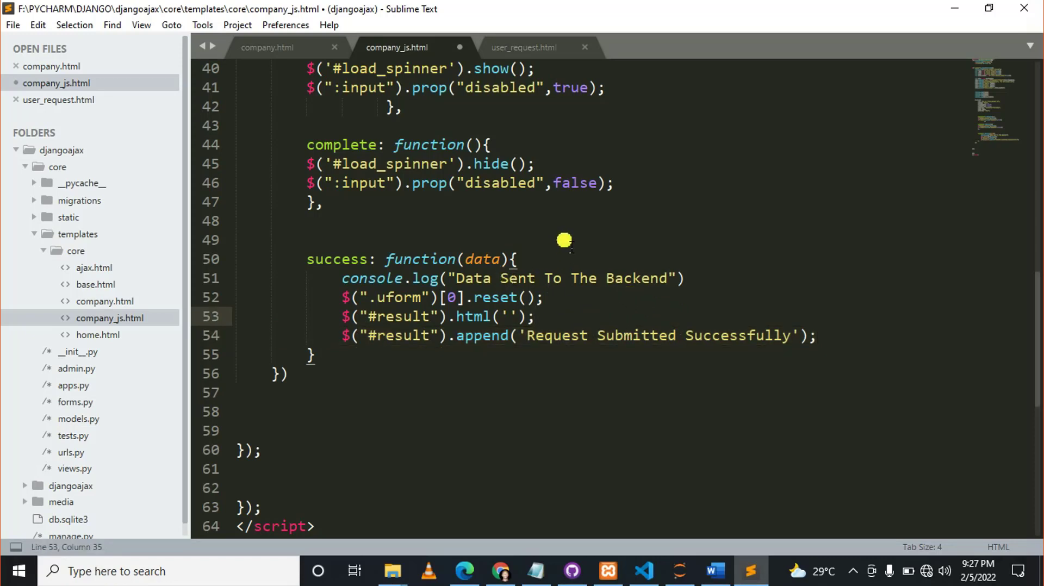
key("ctrl+s")
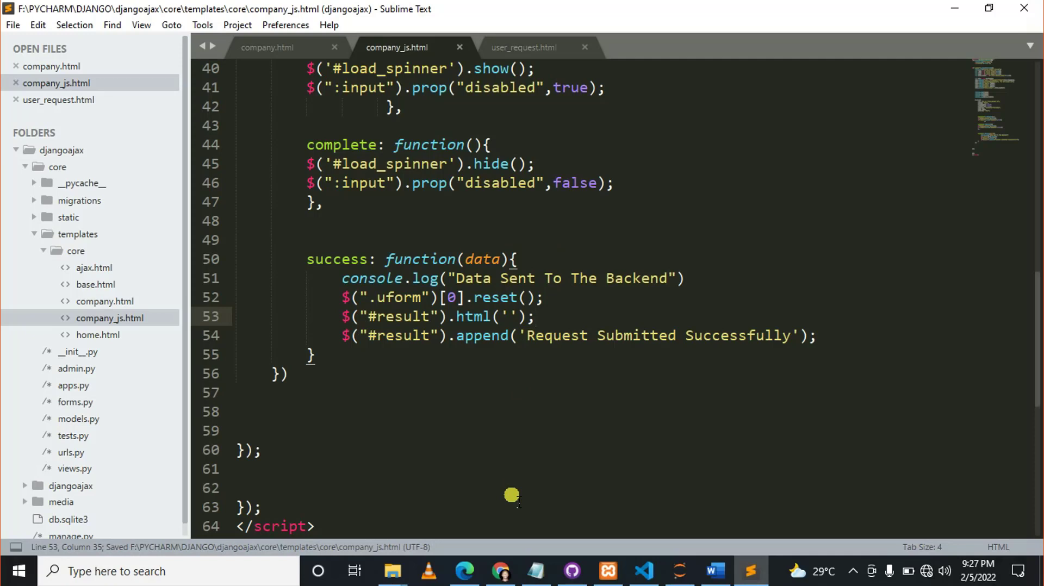
- Enter first name Thiago, last name Alcantara and a phone number in the form
left_click(501, 571)
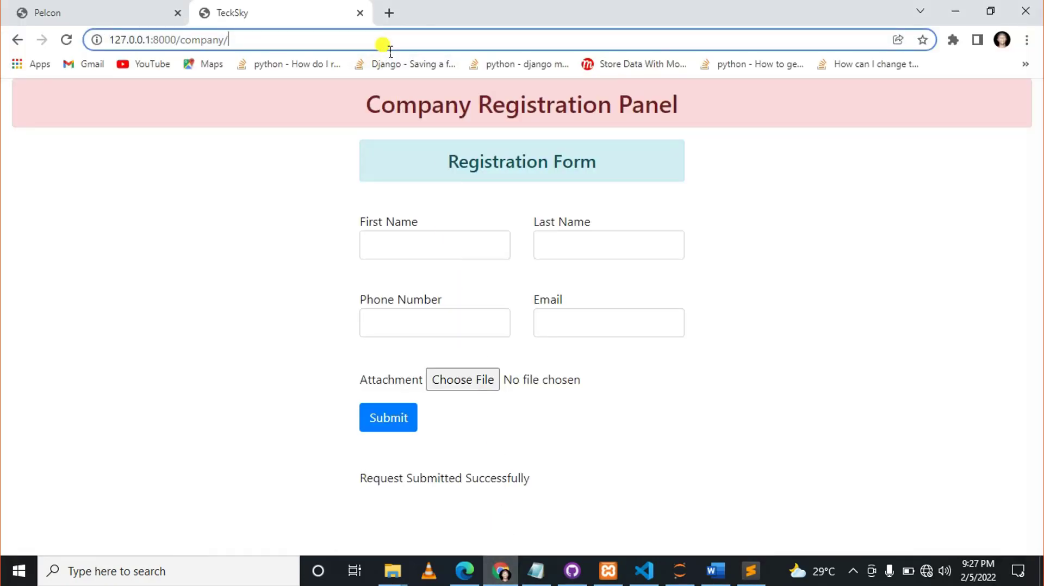
left_click(434, 244)
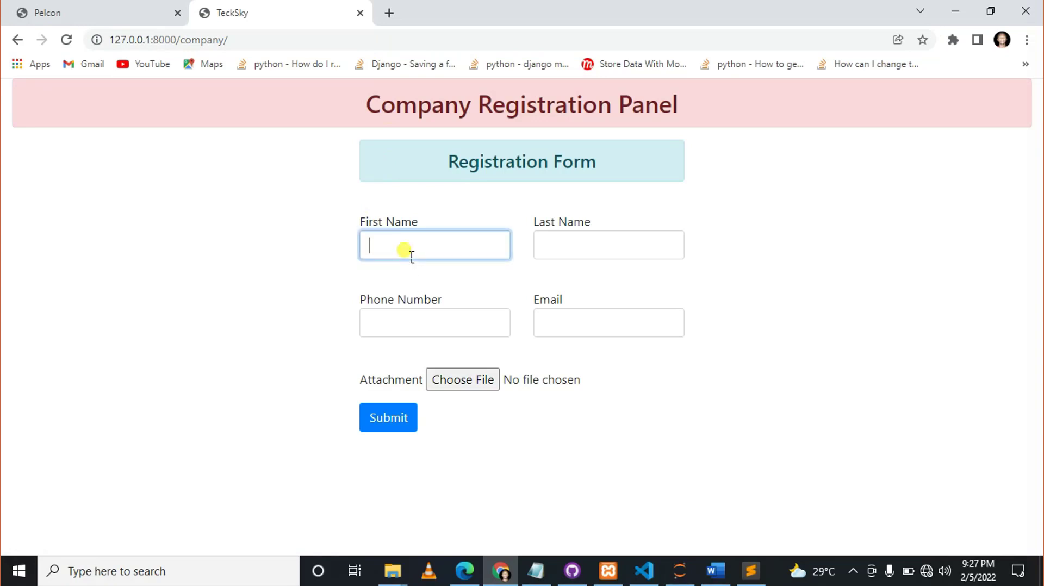
type("Thiag")
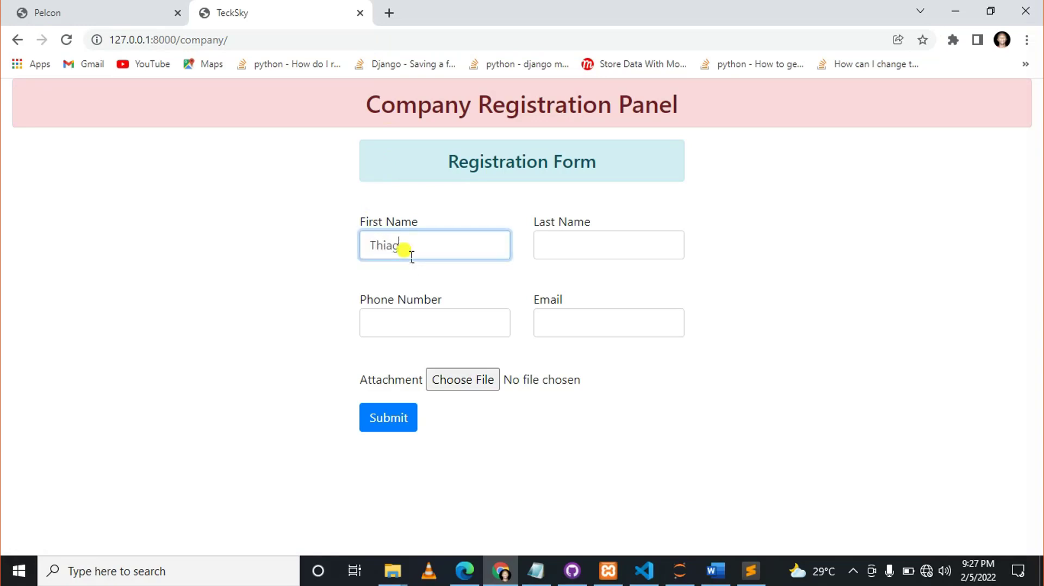
left_click(607, 245)
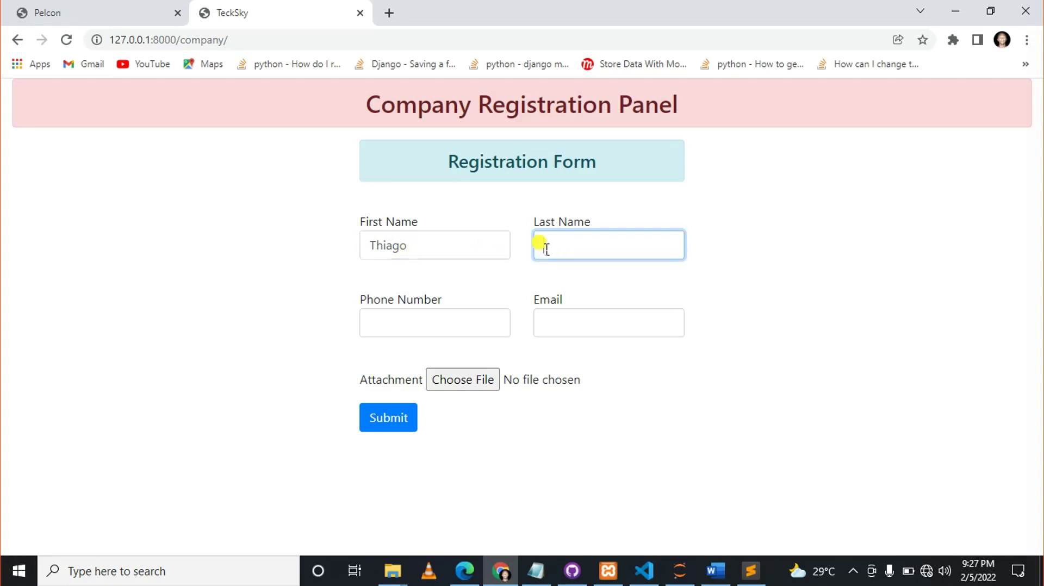
type("Alcan")
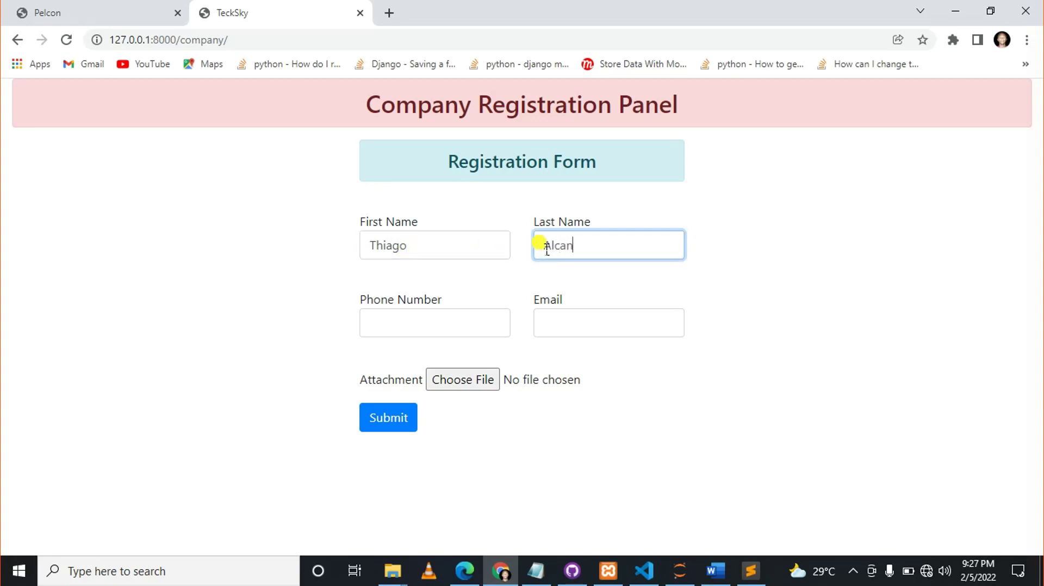
type("tara")
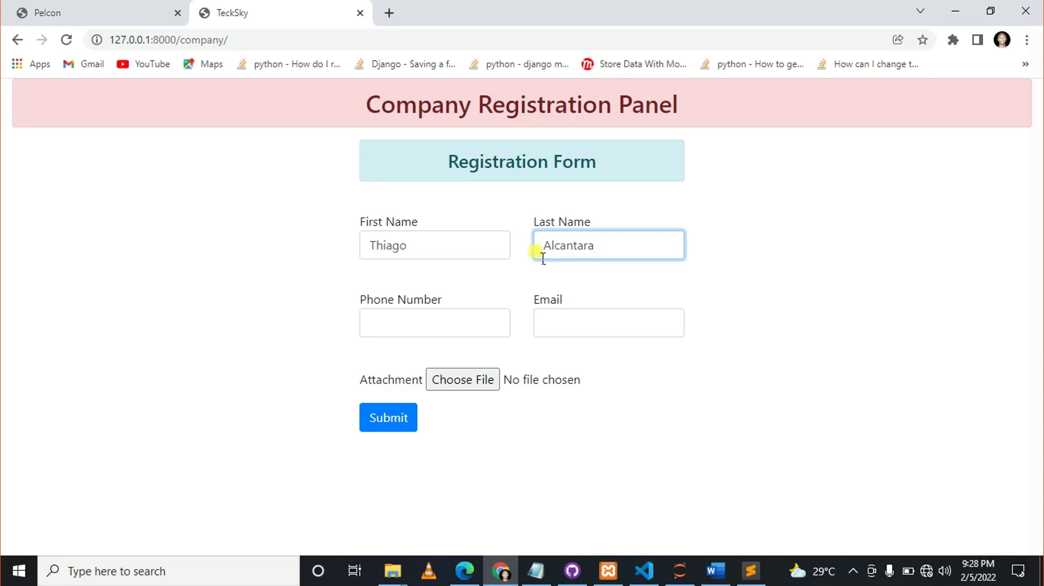
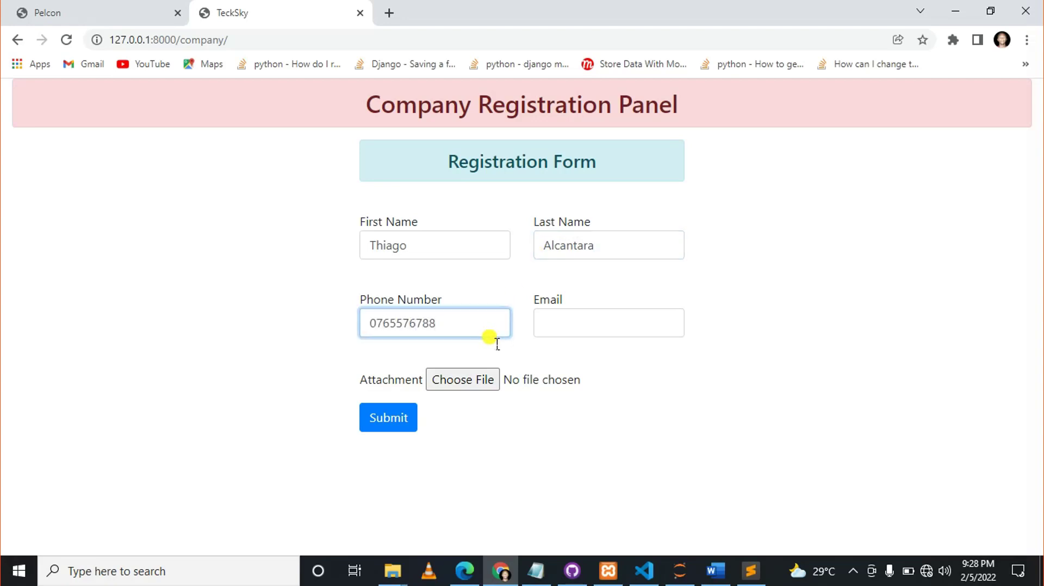
- Enter the email, attach invoice.pdf and submit the registration
left_click(607, 323)
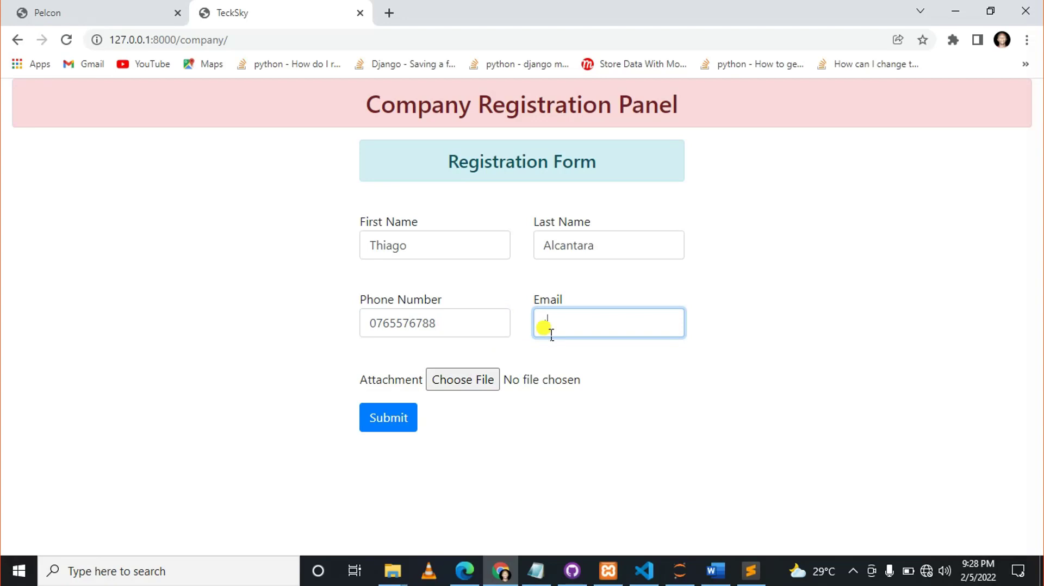
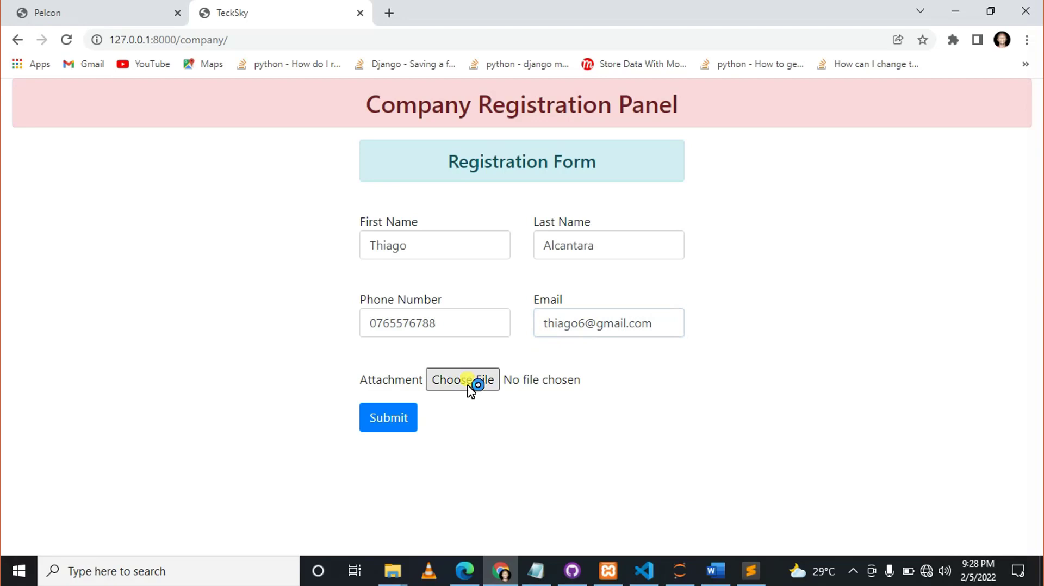
left_click(462, 380)
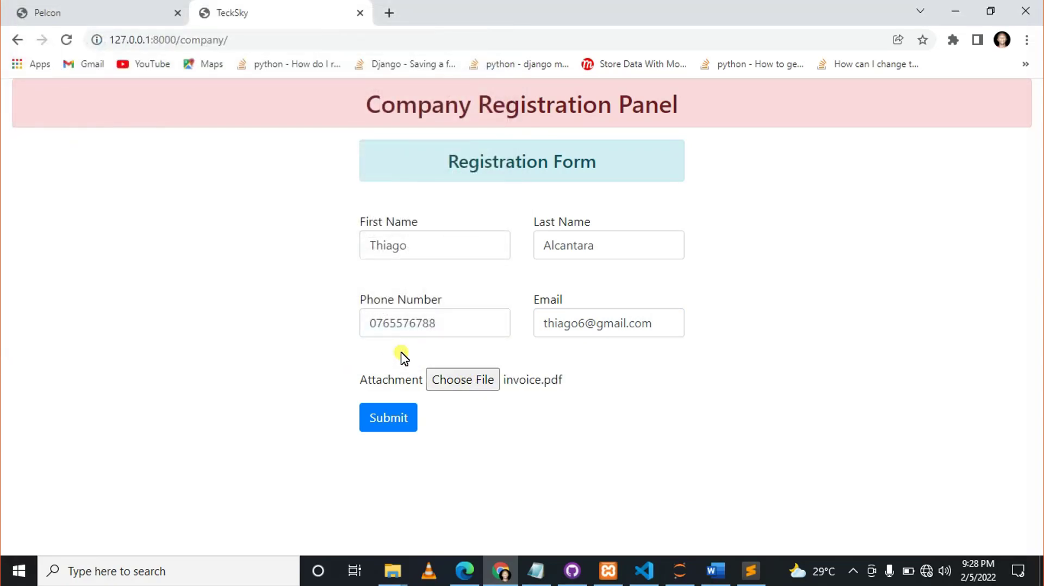
left_click(388, 418)
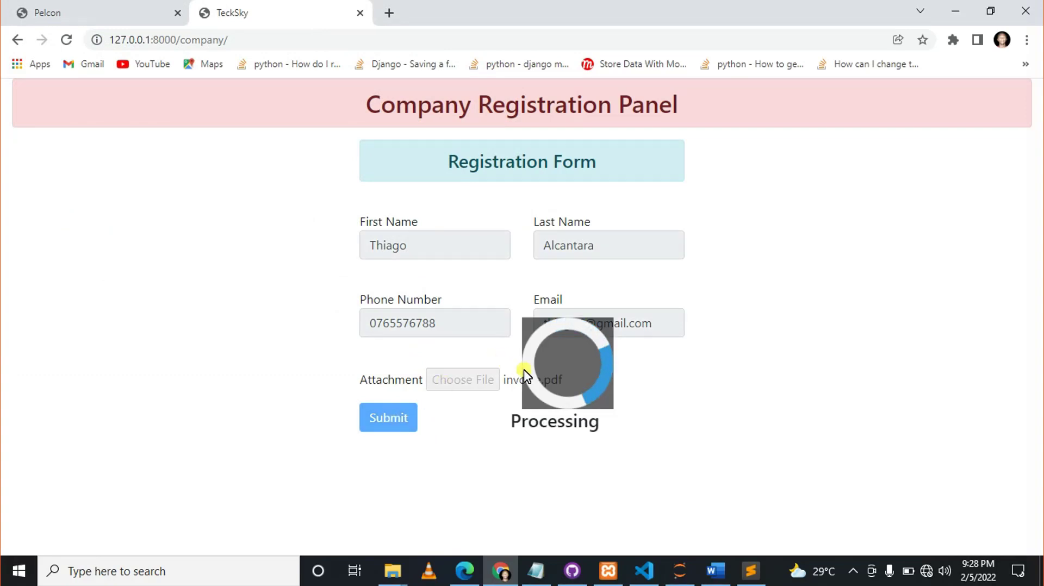
- Wait for the Processing spinner to finish and confirm the success message under Submit
left_click(387, 417)
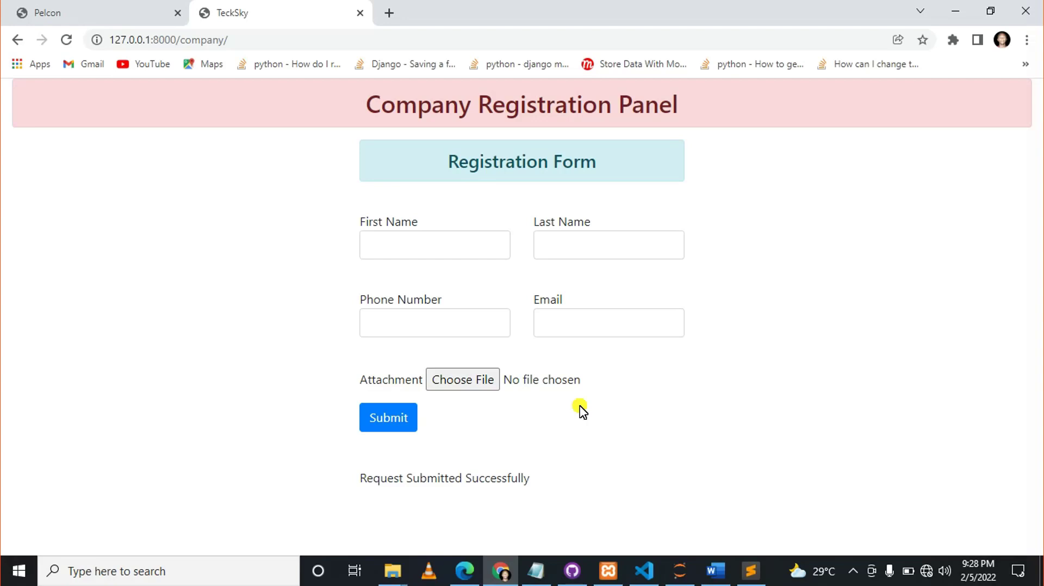
left_click(435, 246)
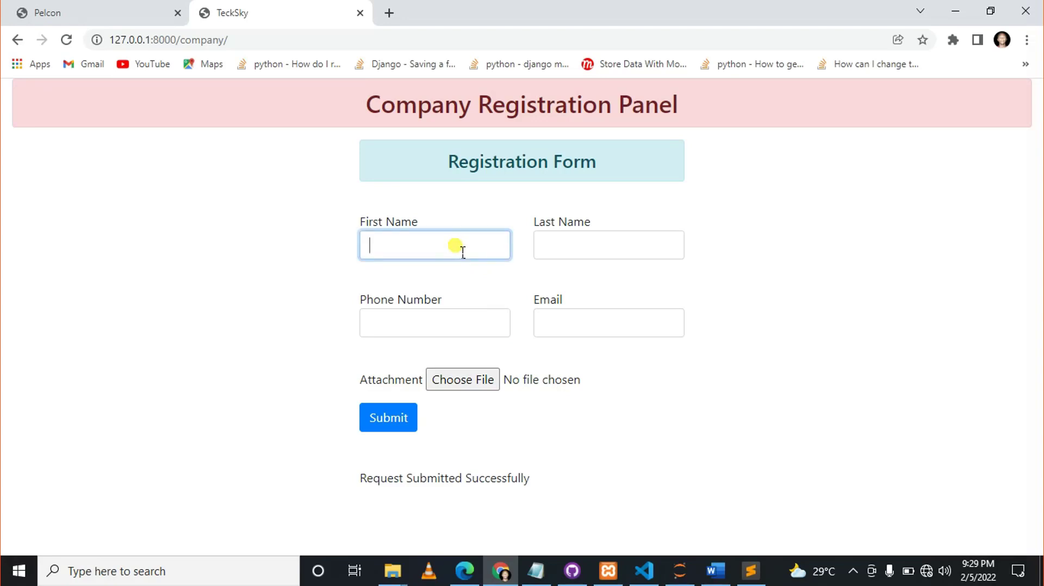
type("Noel")
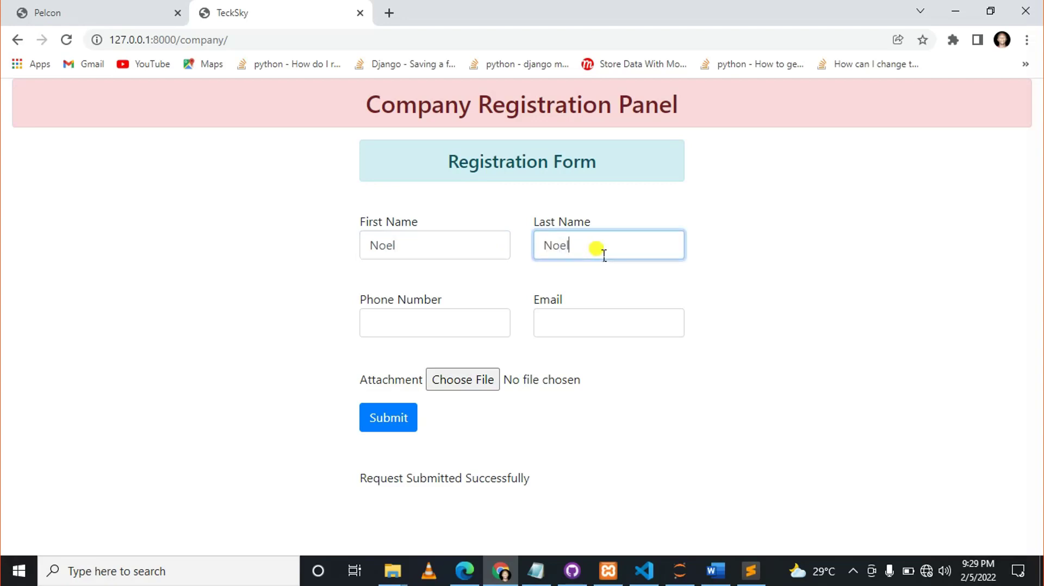
left_click(436, 323)
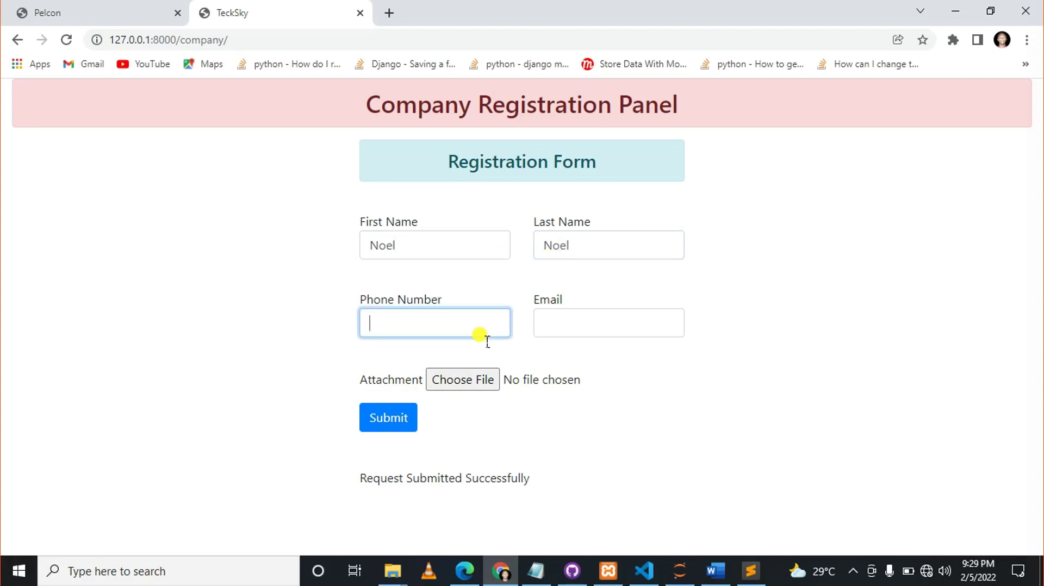
type("0000007773")
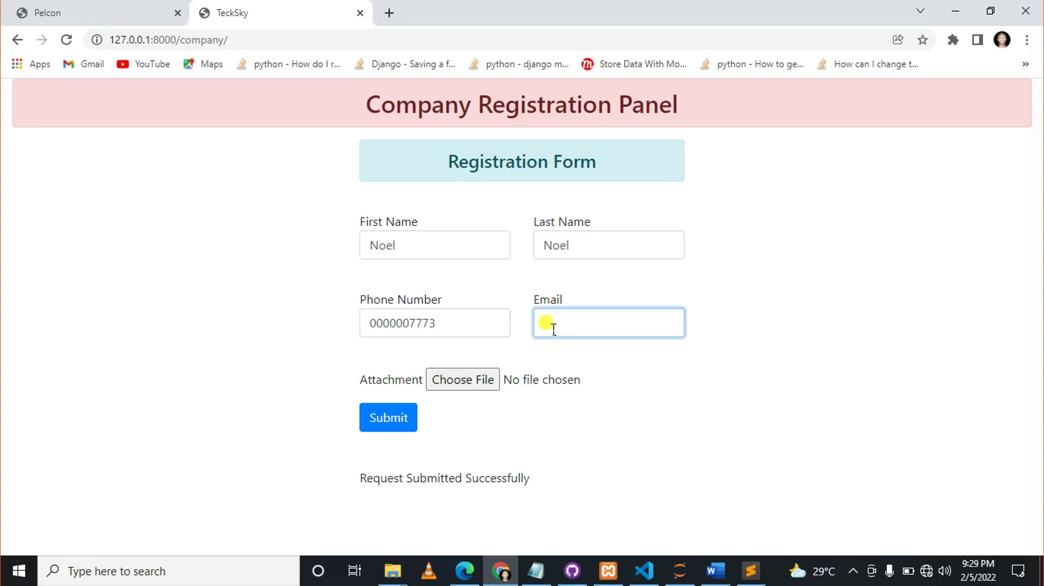
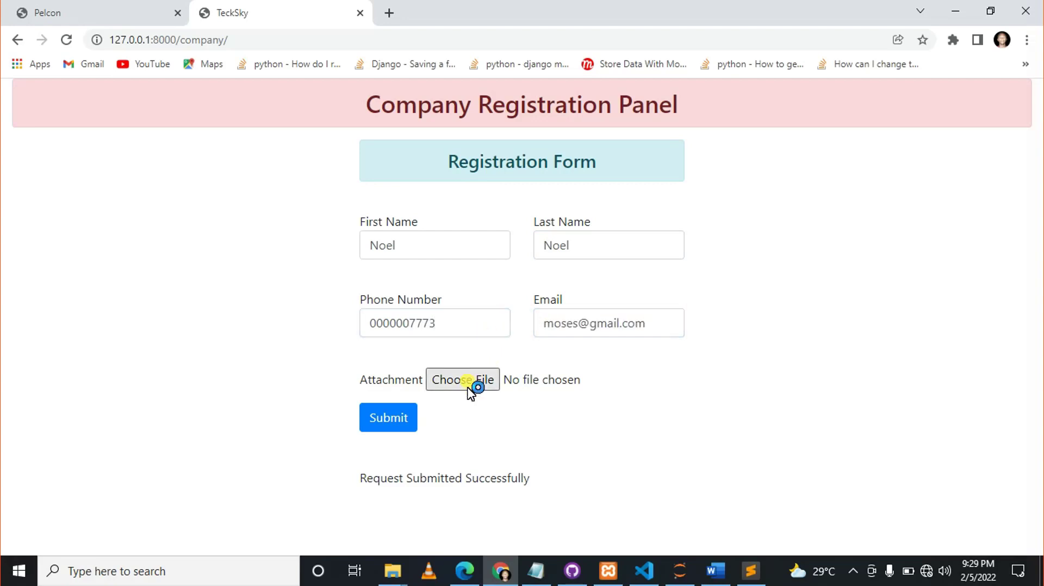
- Attach the videoplayback file from Quick access and submit the registration
left_click(462, 380)
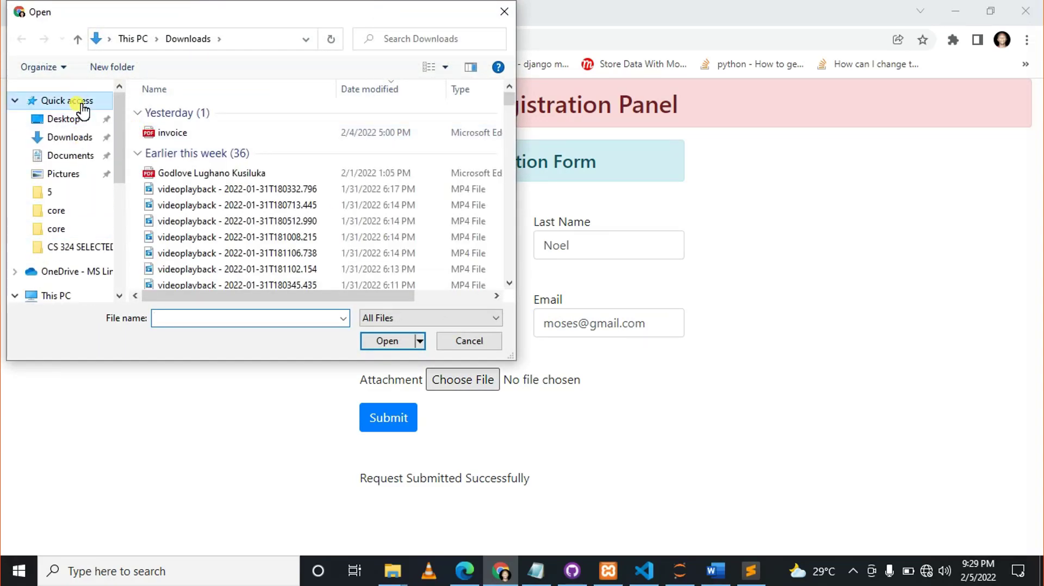
left_click(69, 101)
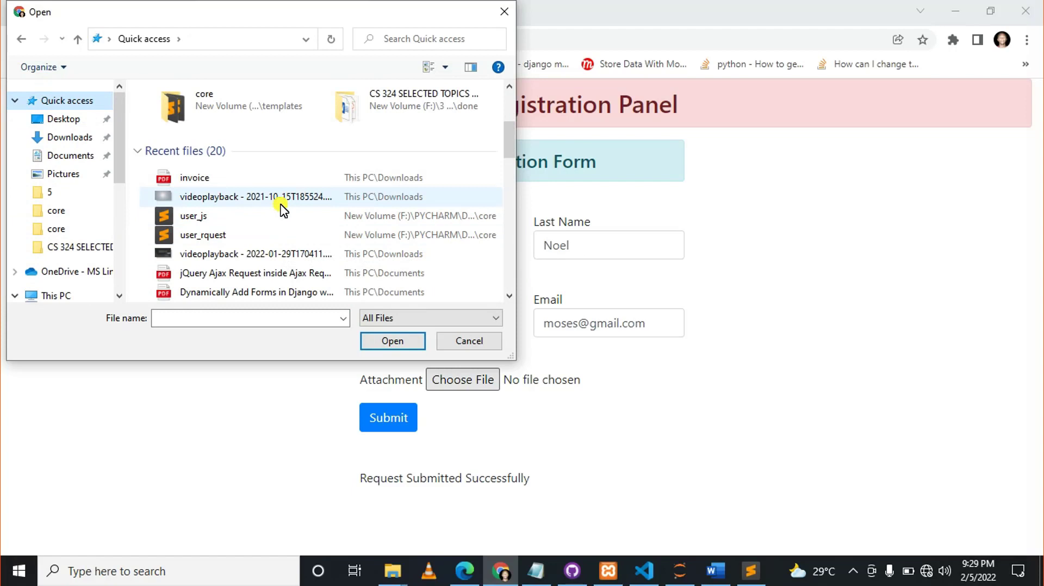
left_click(392, 340)
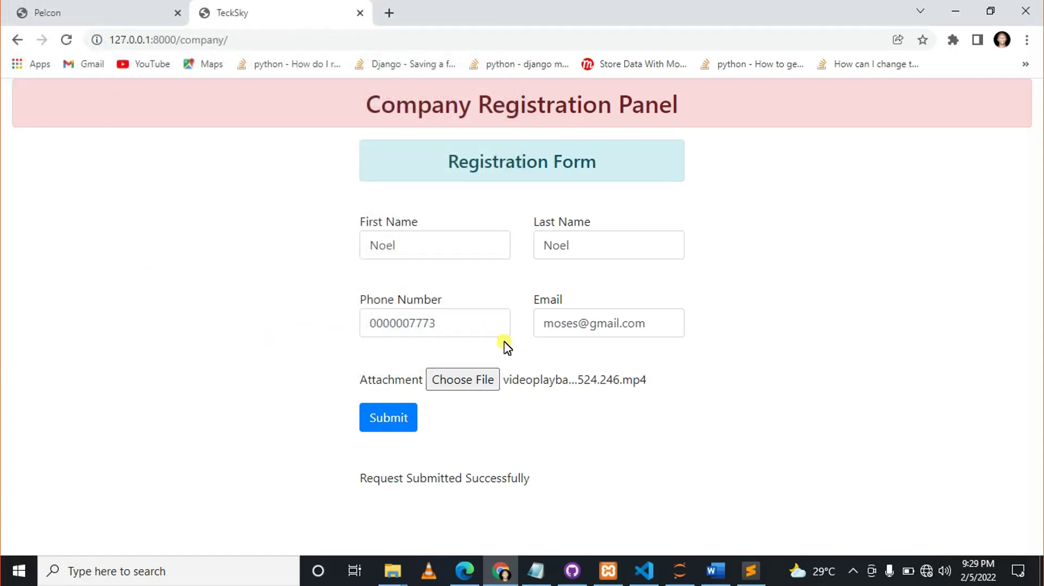
left_click(388, 417)
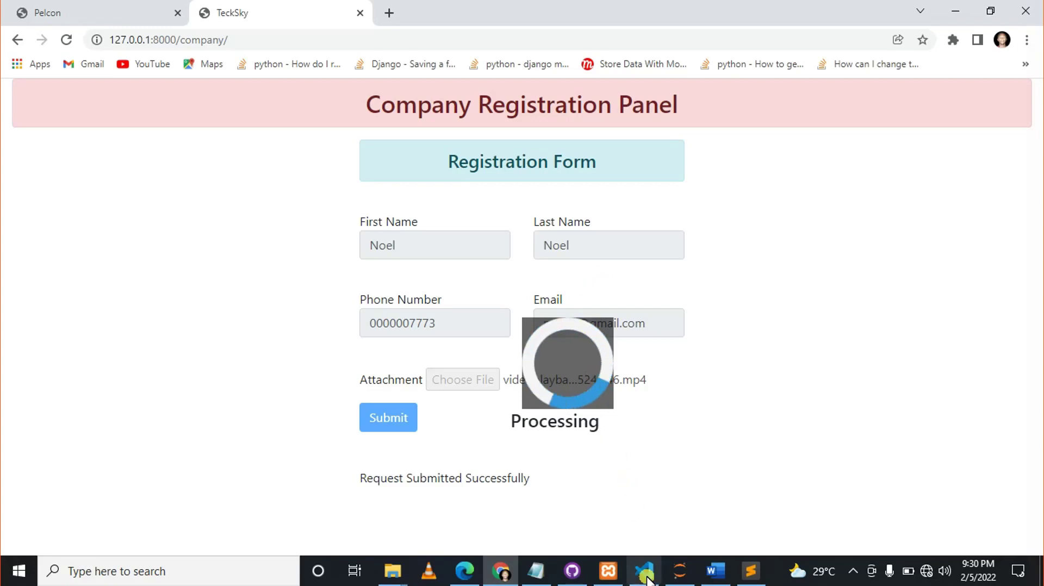
- Resubmit the video registration and wait until the Processing overlay clears the form
left_click(641, 571)
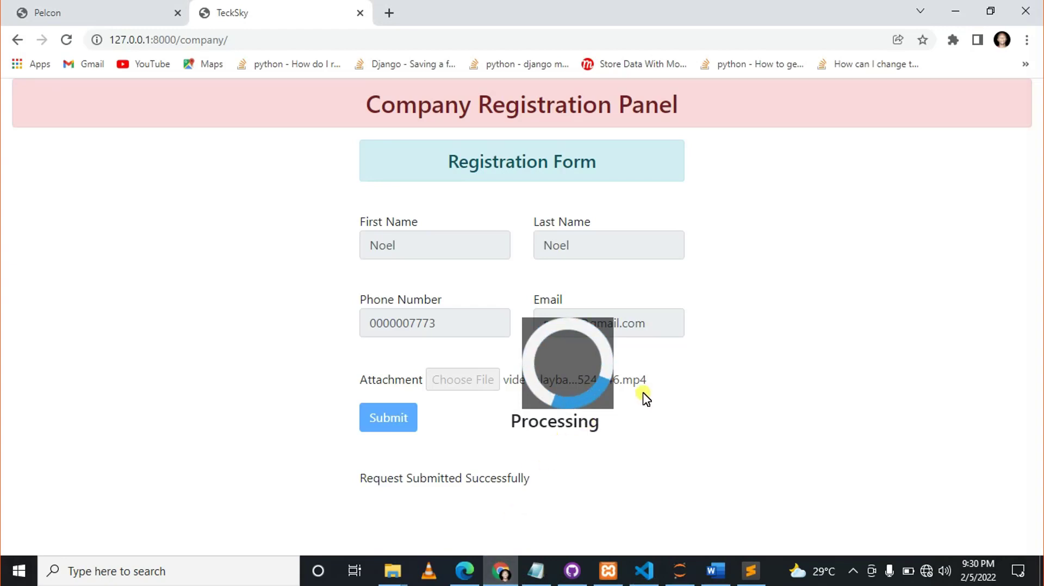
left_click(388, 417)
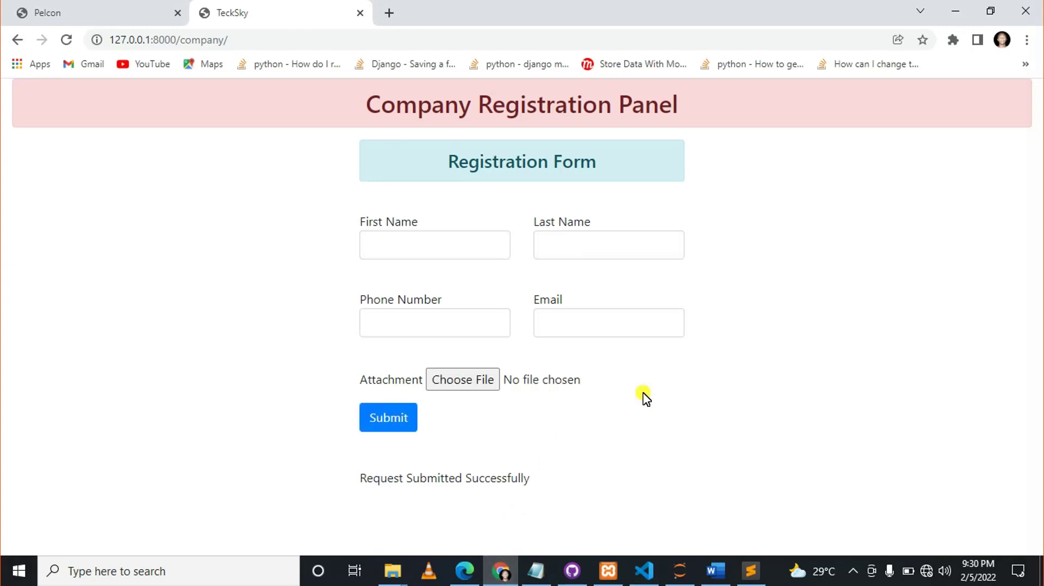